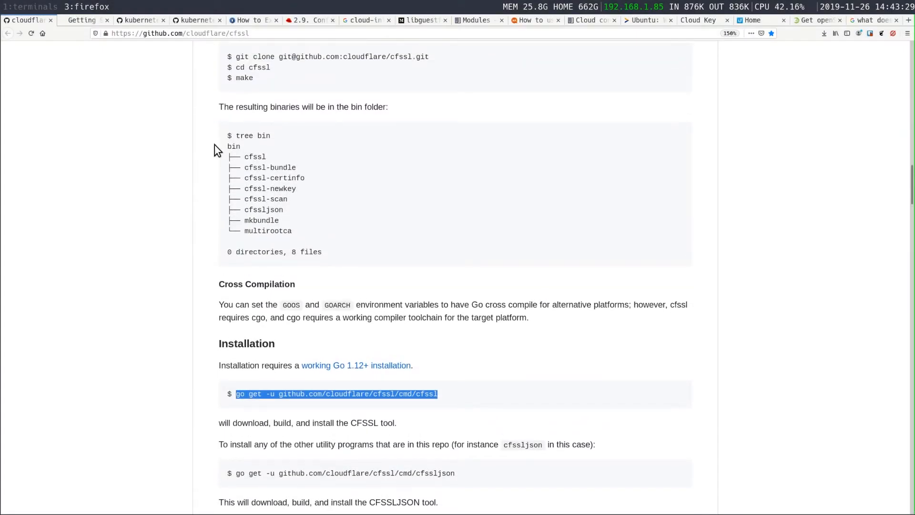
mouse_move(221, 147)
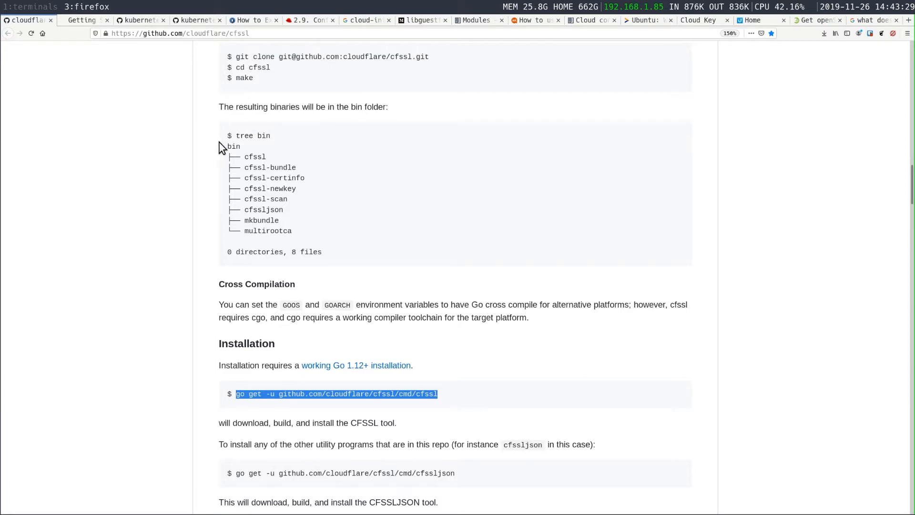
mouse_move(298, 279)
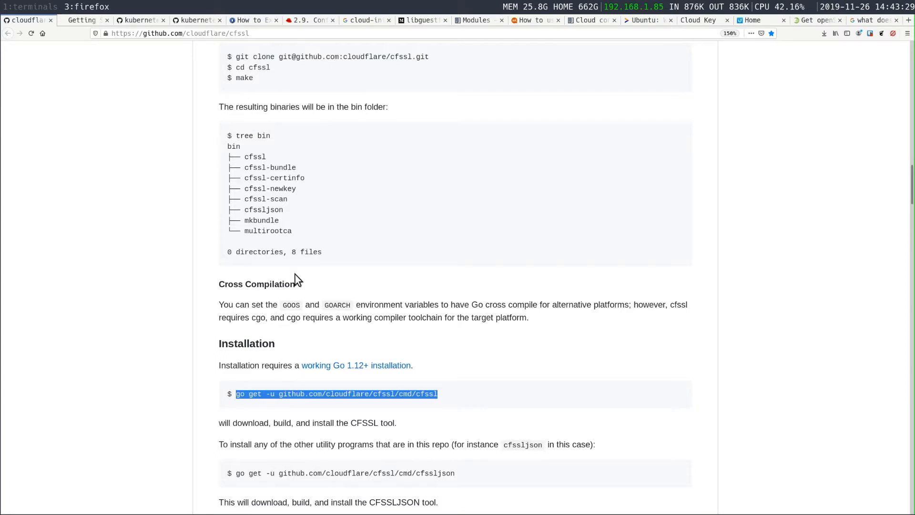
mouse_move(312, 305)
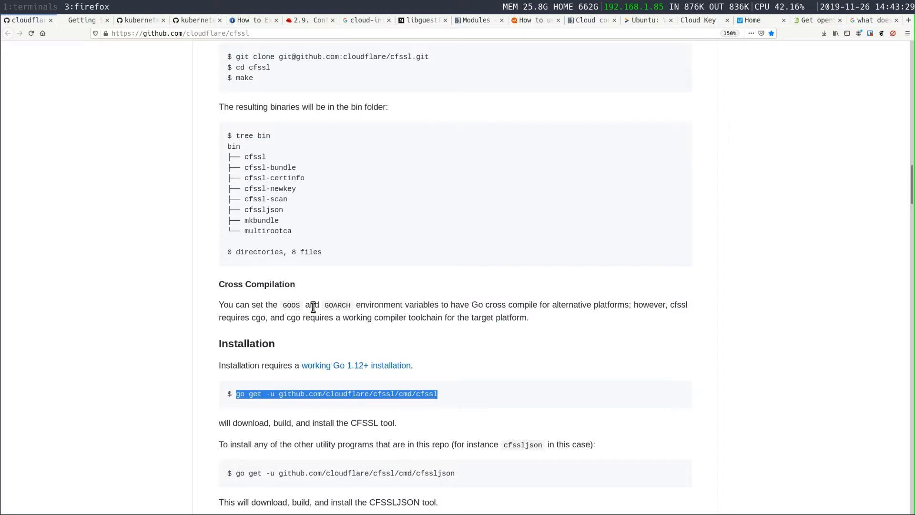
mouse_move(379, 374)
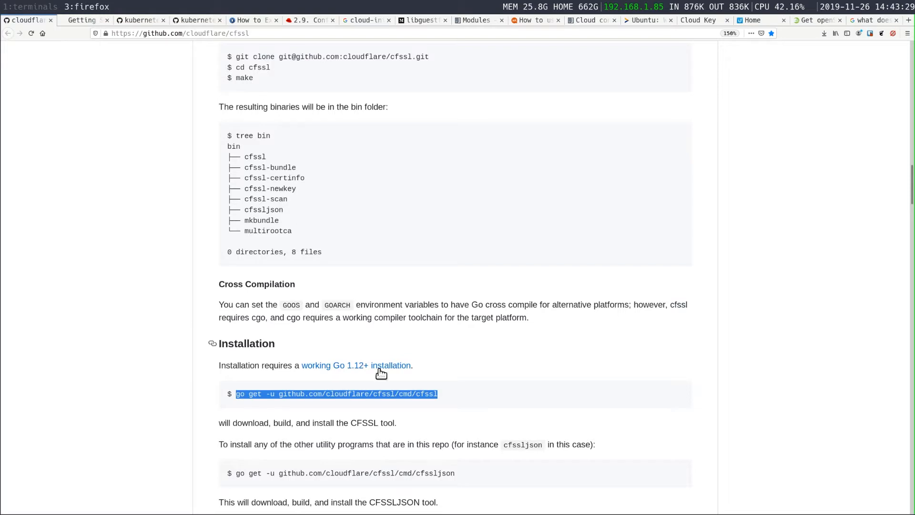
mouse_move(449, 428)
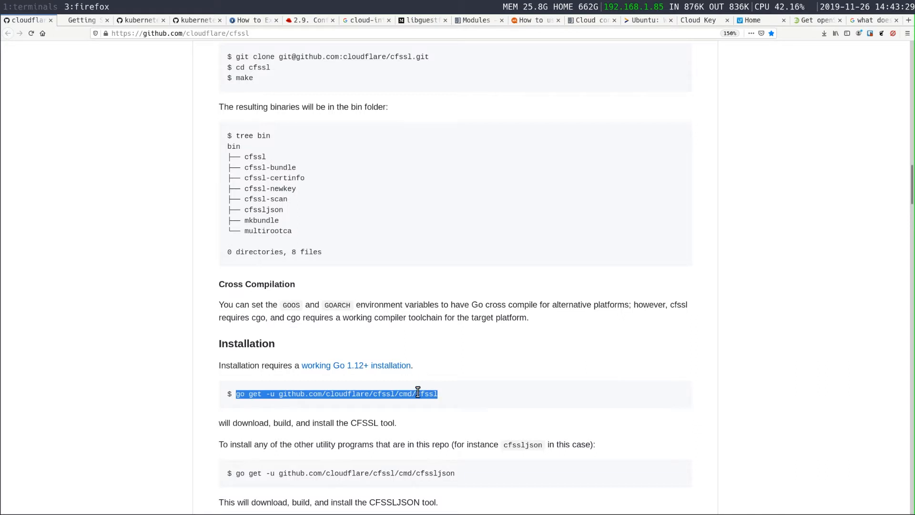
Scroll the cfssl README to the 'go get -u github.com/cloudflare/cfssl/cmd/...' install command
scroll("down", 3)
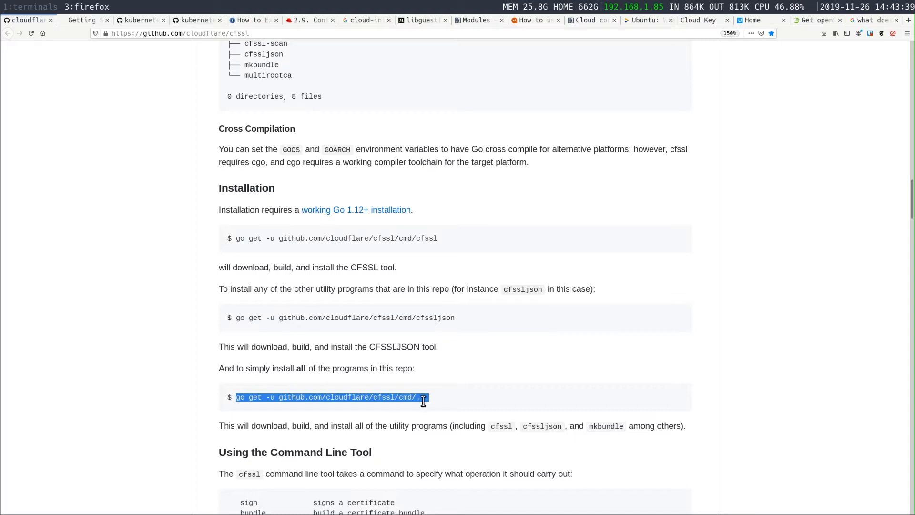
mouse_move(424, 243)
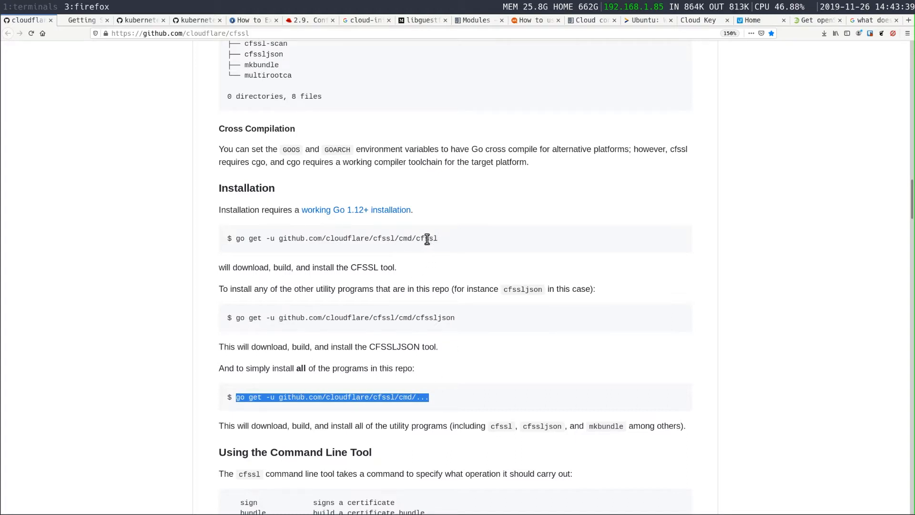
mouse_move(439, 245)
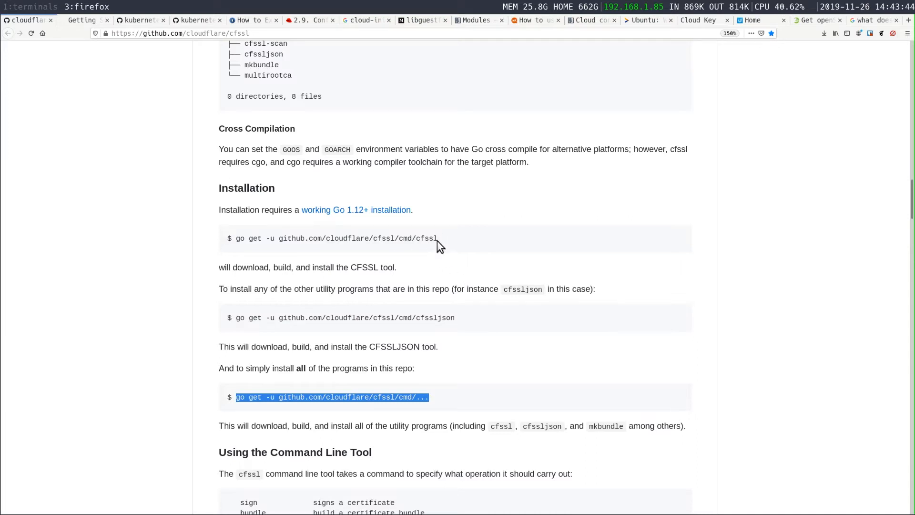
mouse_move(446, 244)
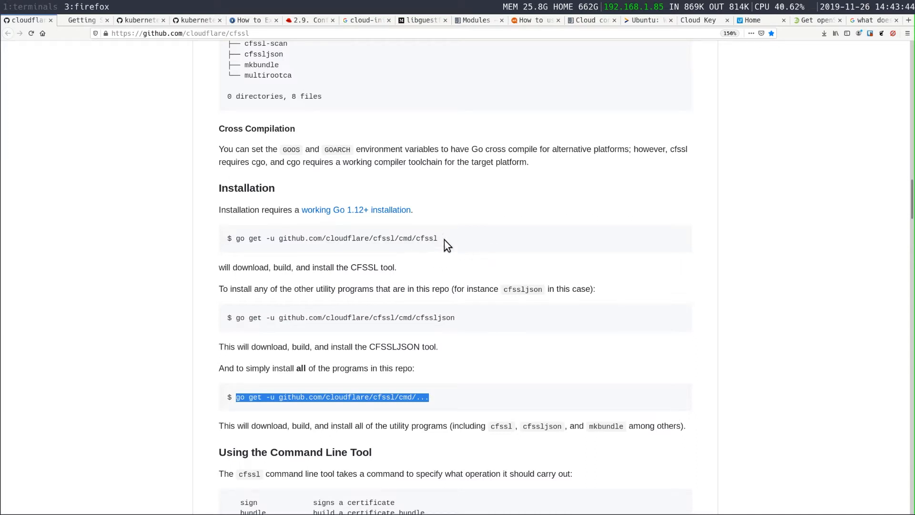
mouse_move(408, 409)
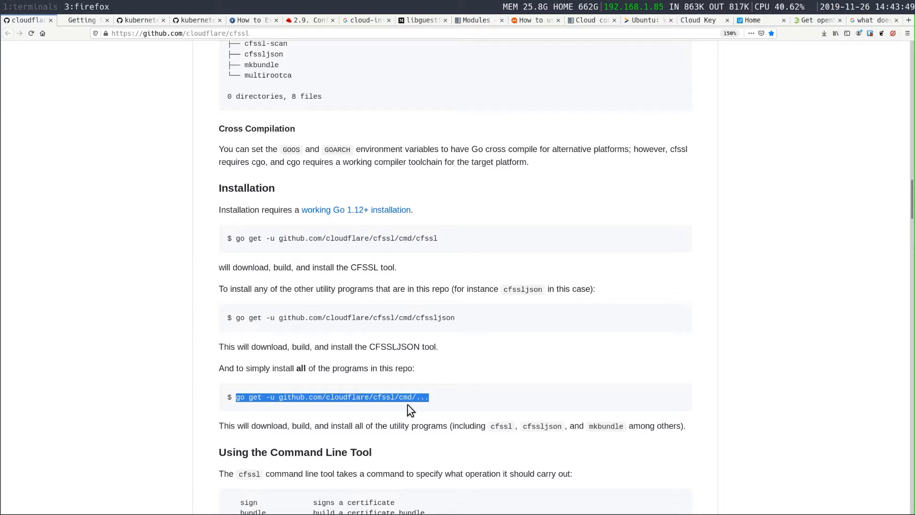
mouse_move(355, 330)
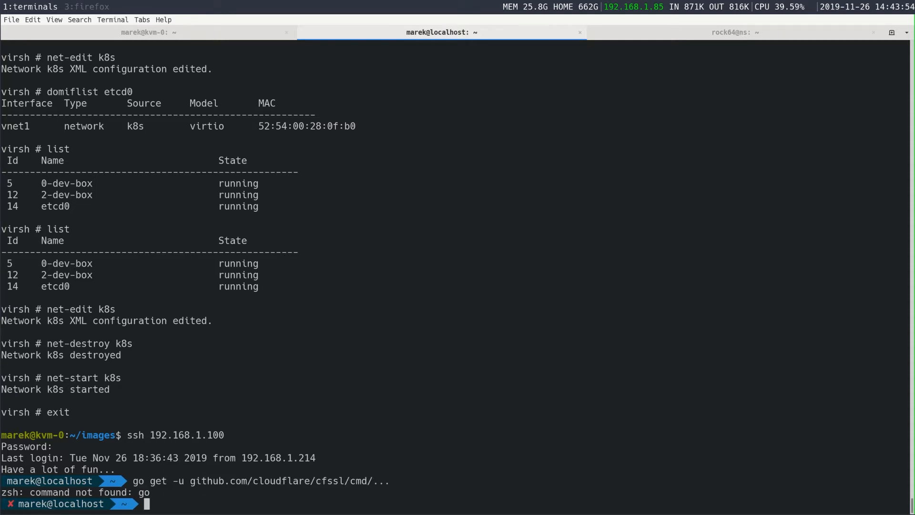
Source .profile, install the cfssl tools, and confirm 'cfssl -h' lists its commands
type("sou")
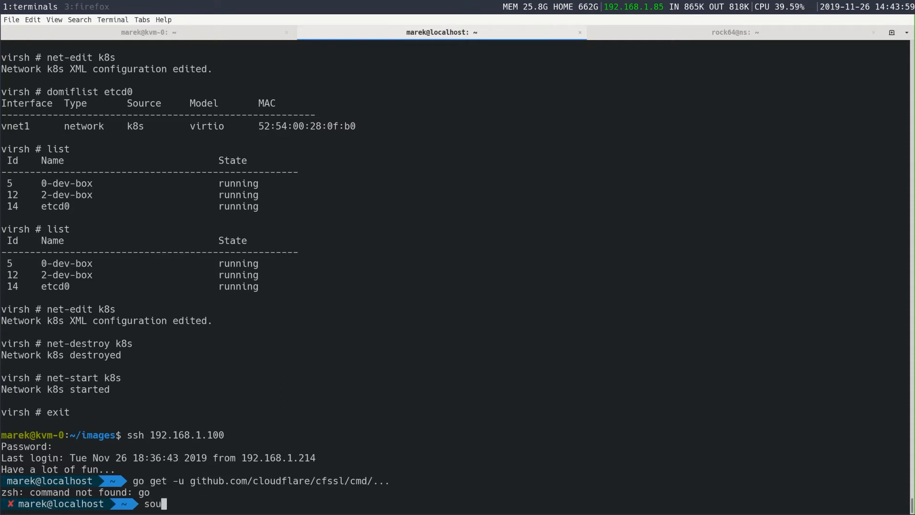
type("rce .profile")
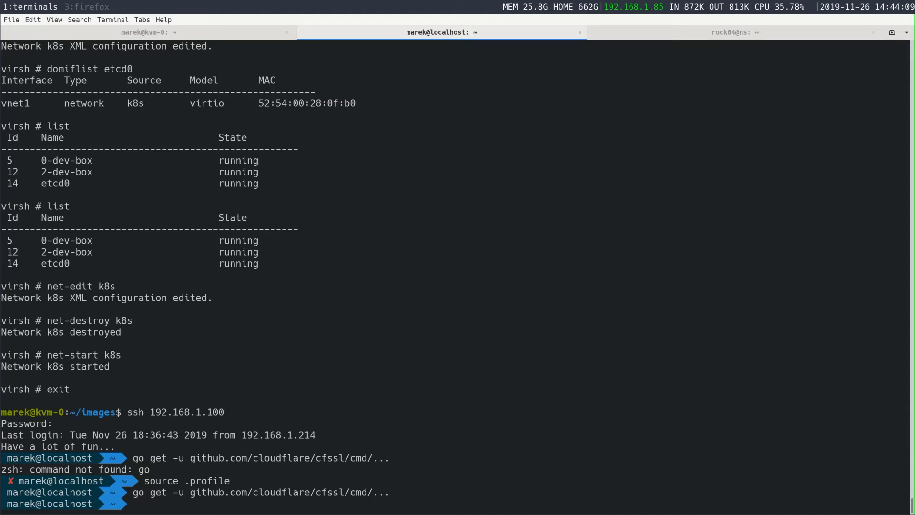
type("cs")
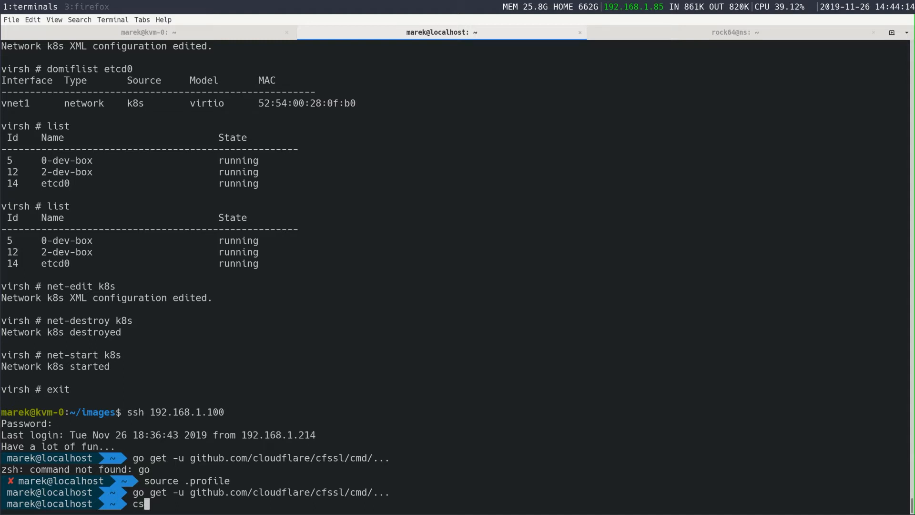
type("fssl -h")
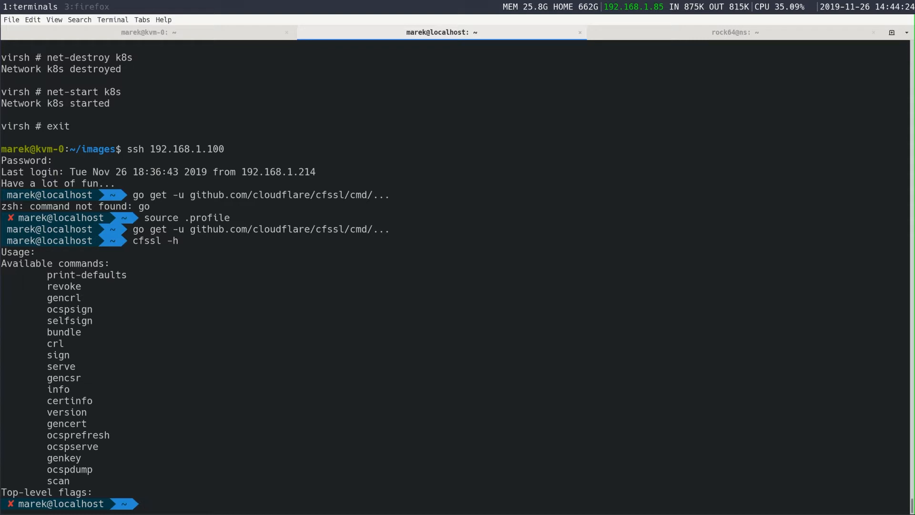
type("vim")
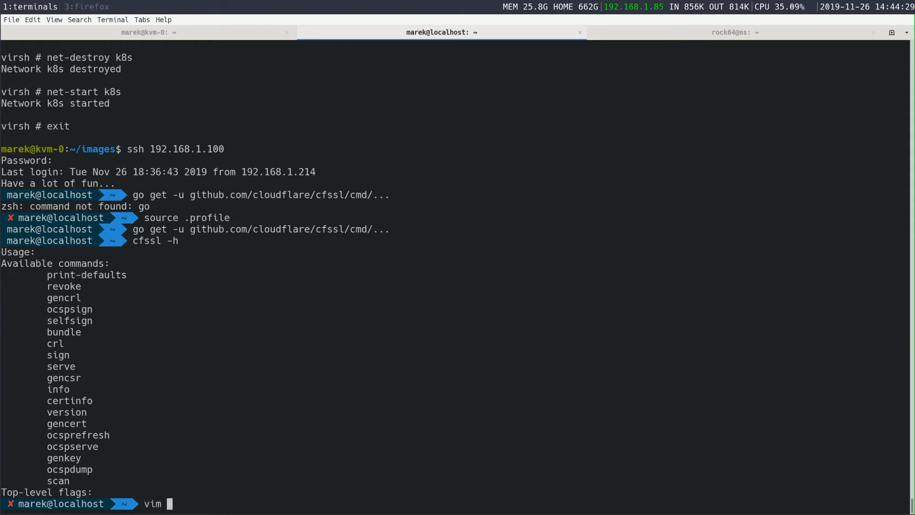
type(".profile")
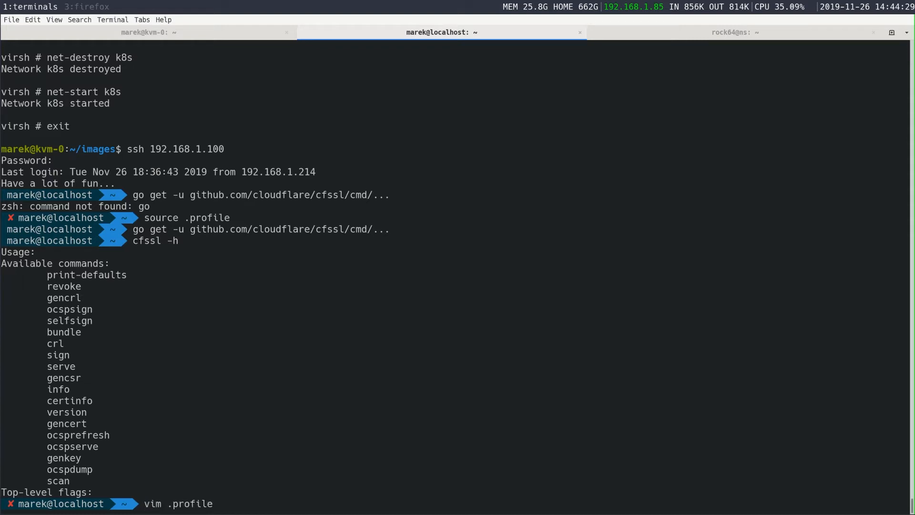
key("Return")
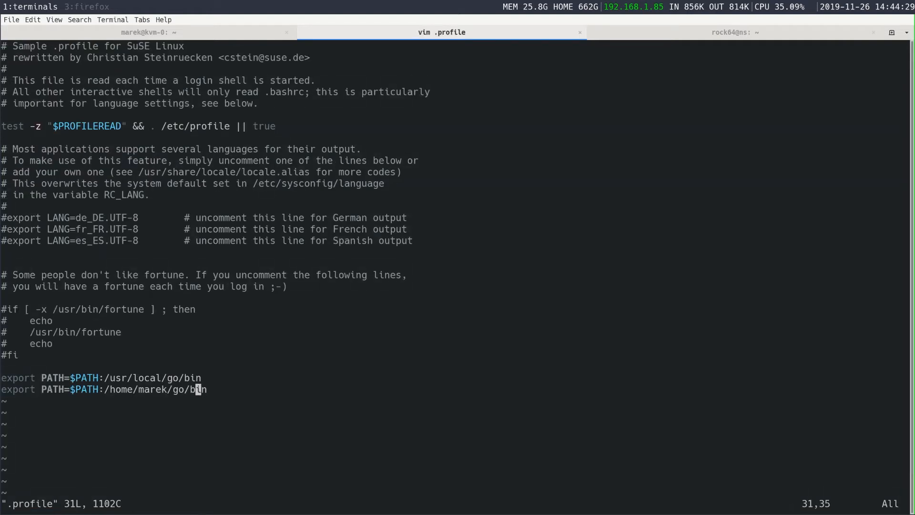
key("k")
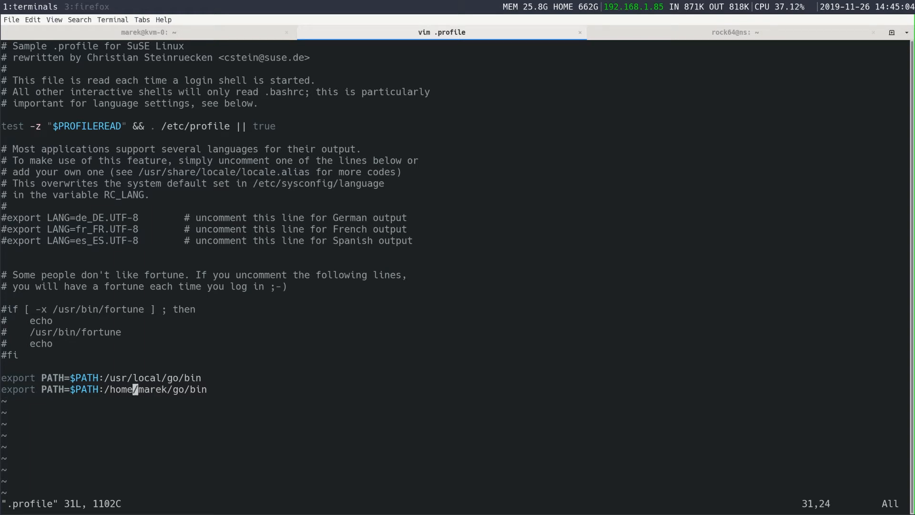
key("l")
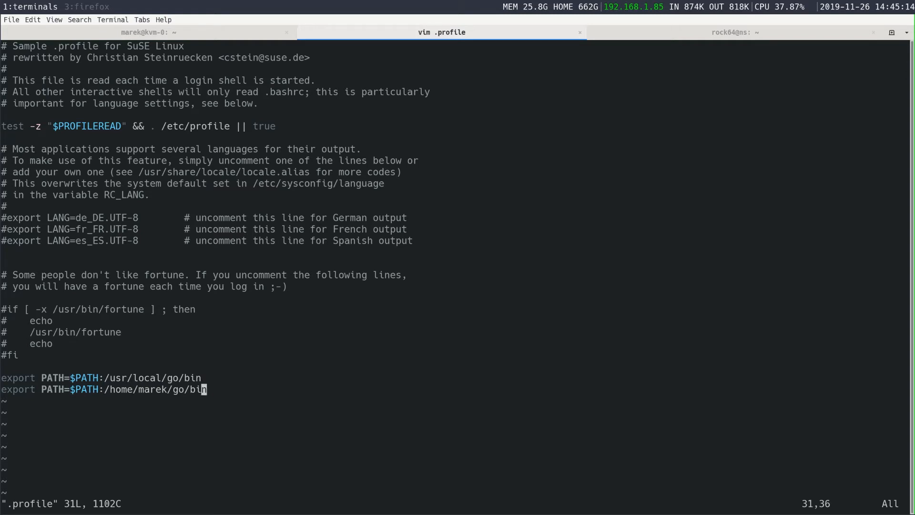
type(":wq")
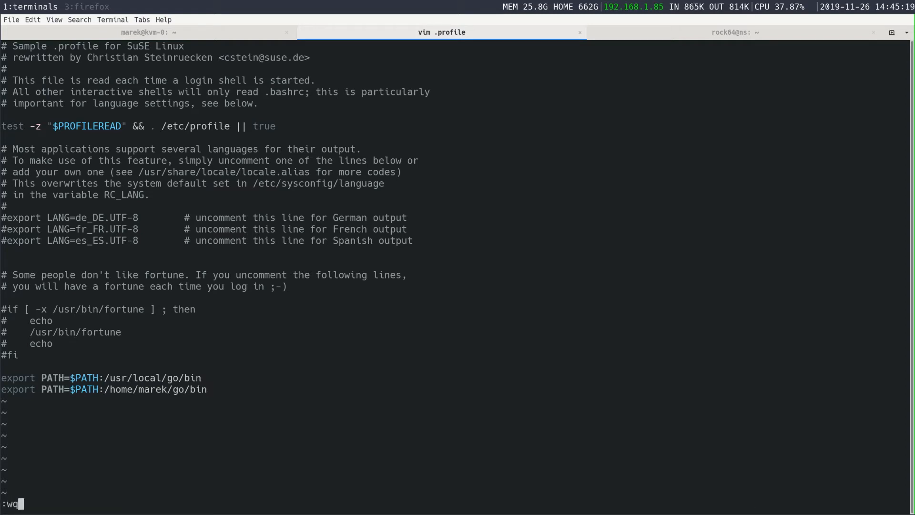
key("Return")
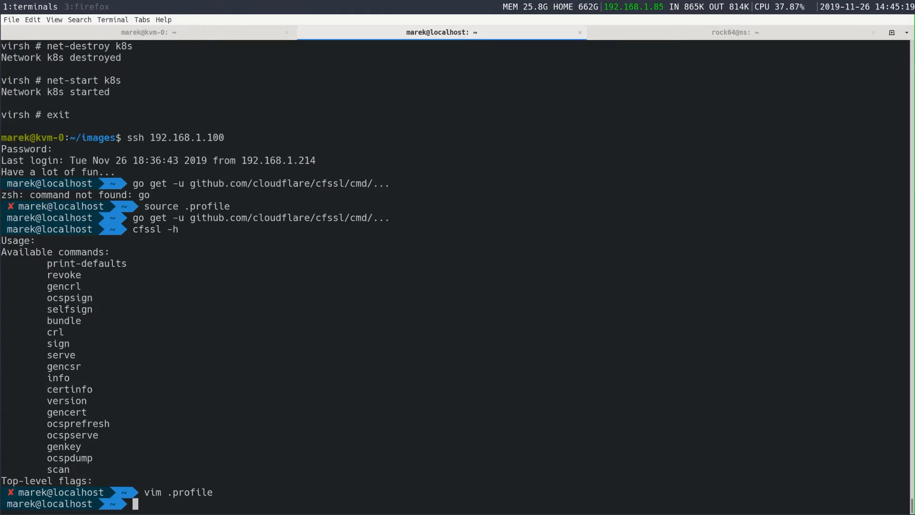
List the contents of the go/bin folder
type("ls")
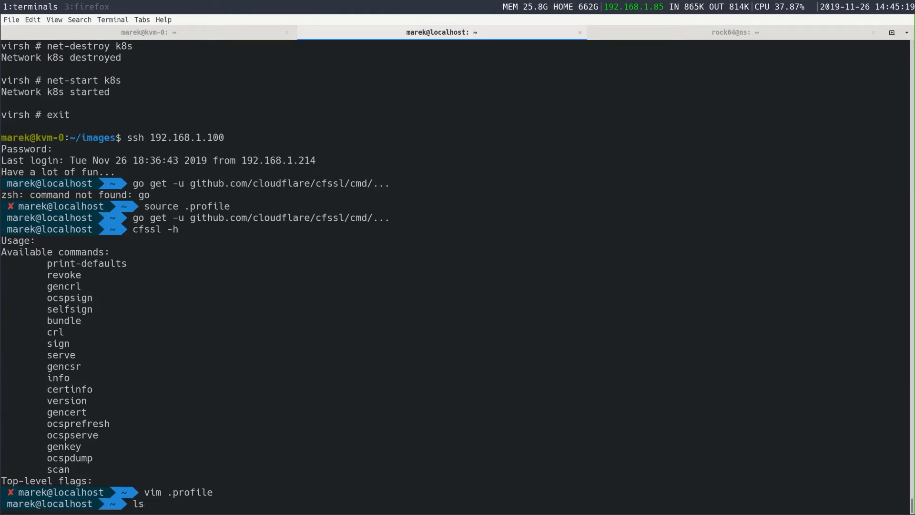
type("go/bi")
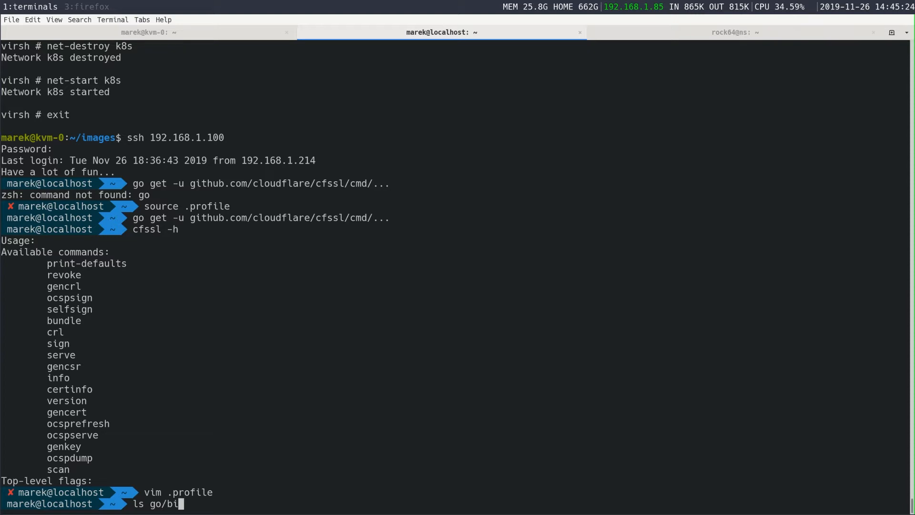
key("Return")
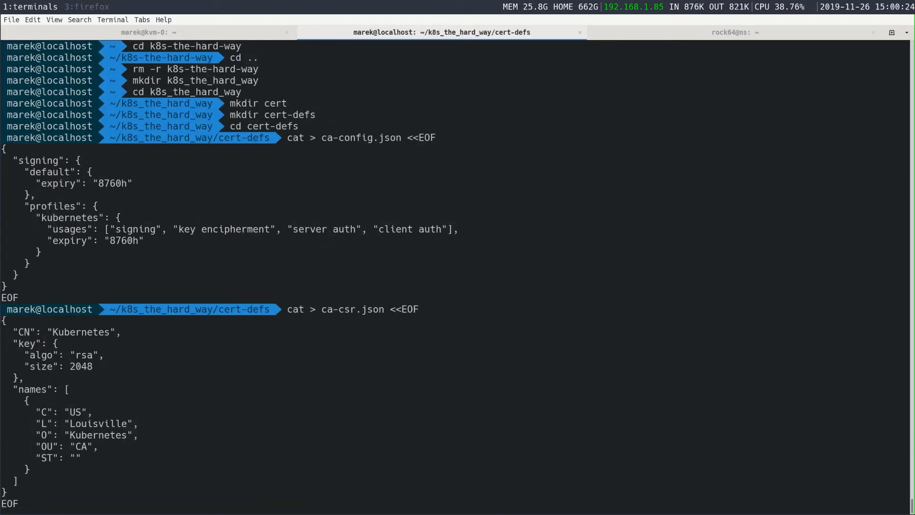
Enter Kentucky as the state and finish writing ca-csr.json
type("Kent")
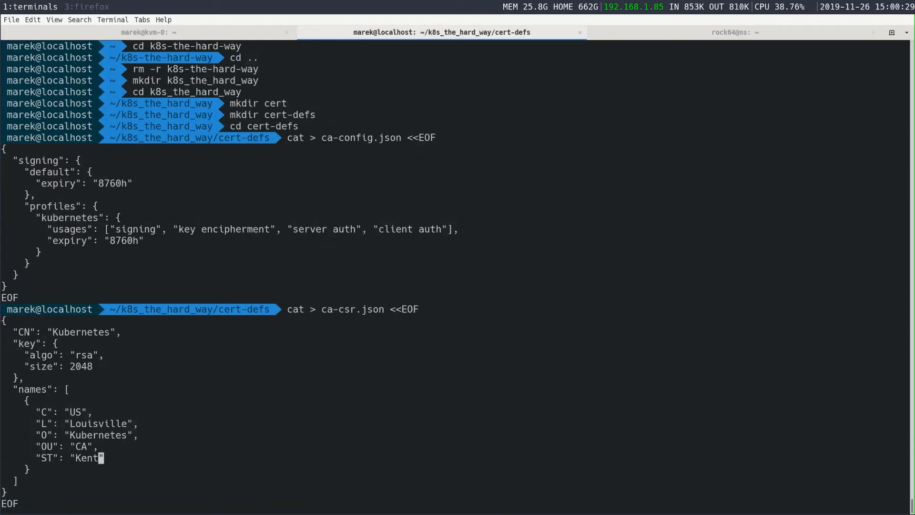
type("ucky")
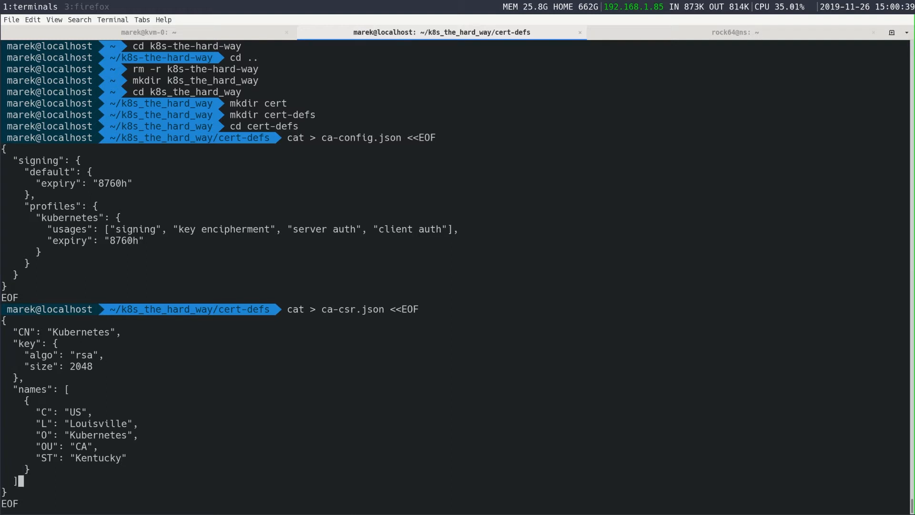
key("Return")
type("ls -al")
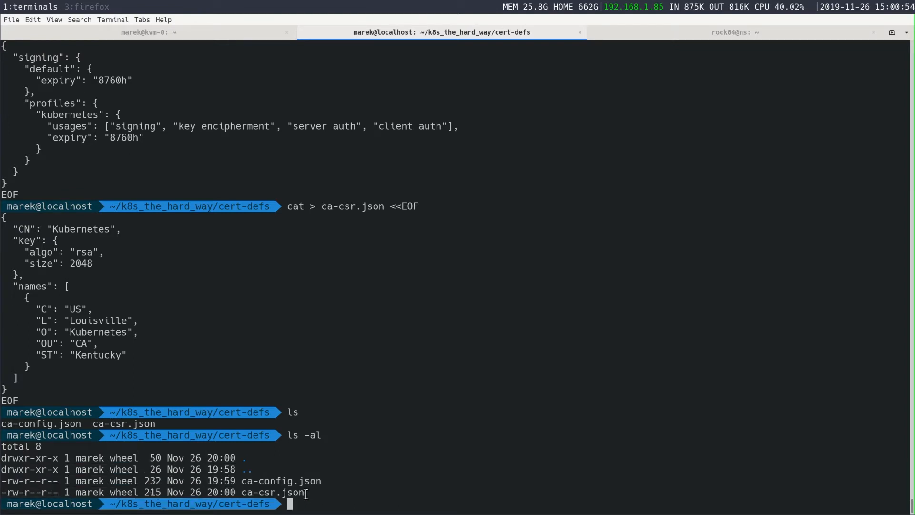
Generate the CA from ca-csr.json with 'cfssljson -bare ca', then run mkdir
type("cfssl gencert -initca ca-csr.json | cfssljson -bare ca")
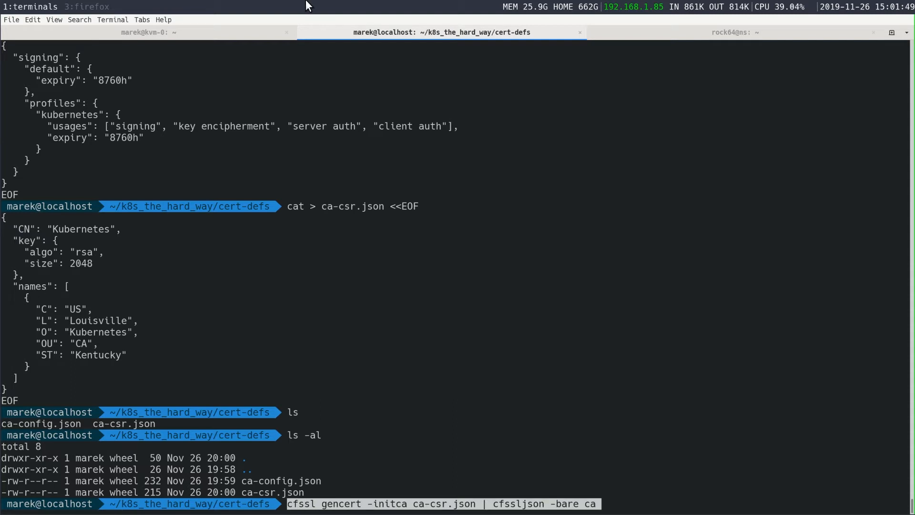
key("Return")
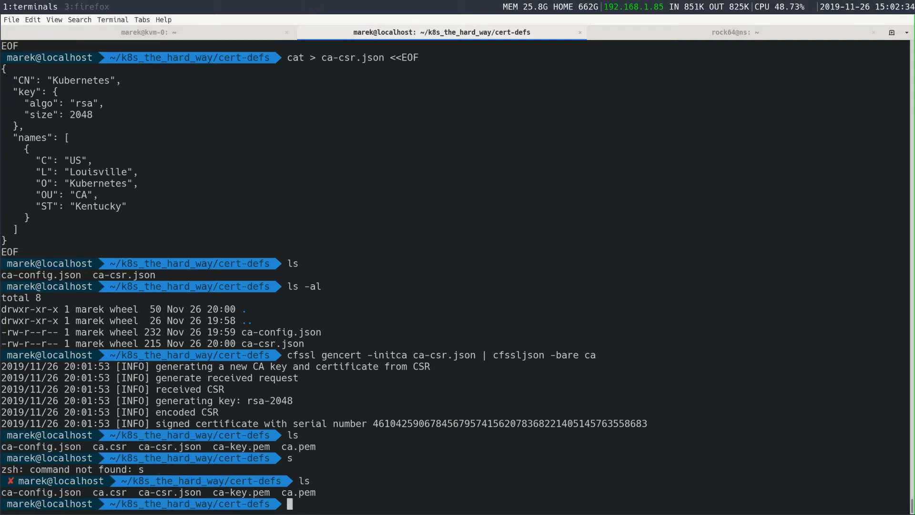
type("mk dir")
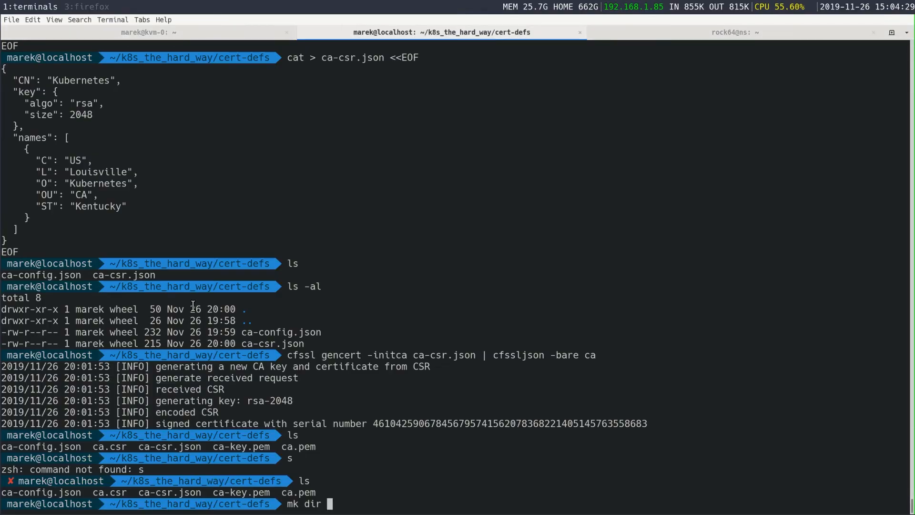
key("Return")
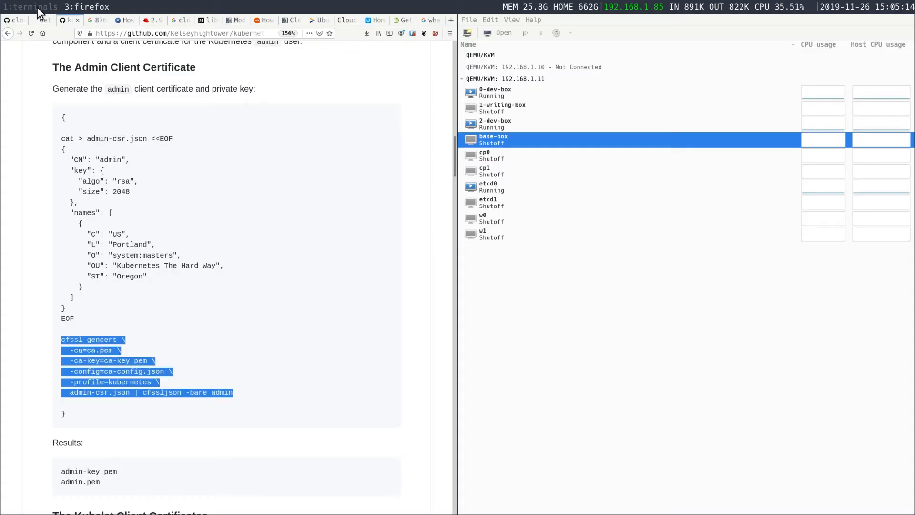
Switch to Firefox to view the admin client certificate section
left_click(29, 6)
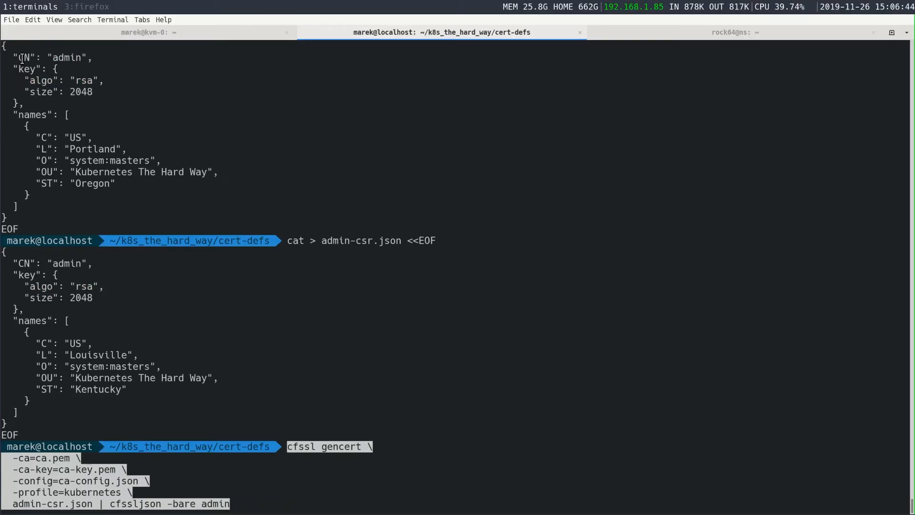
Generate the admin certificate and key, create certs/admin, and copy admin-key.pem to certs
key("Return")
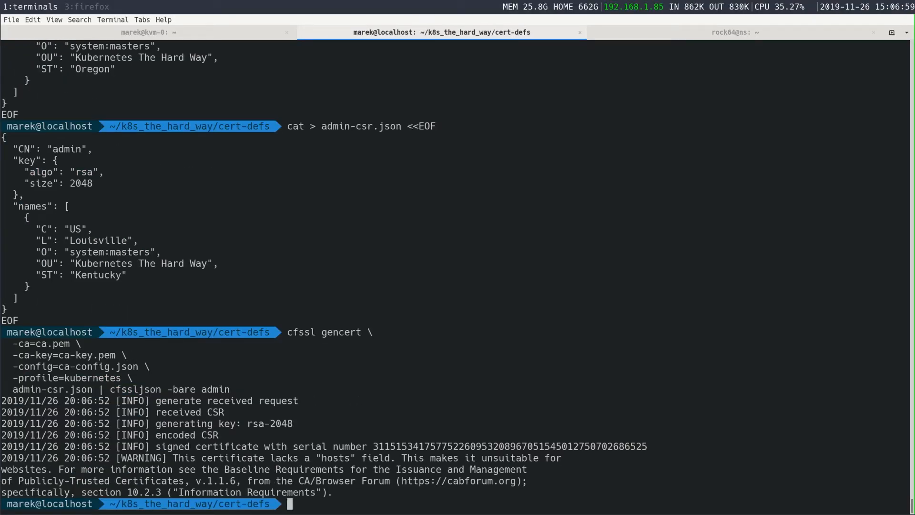
type("ls")
type("mkdir certs/")
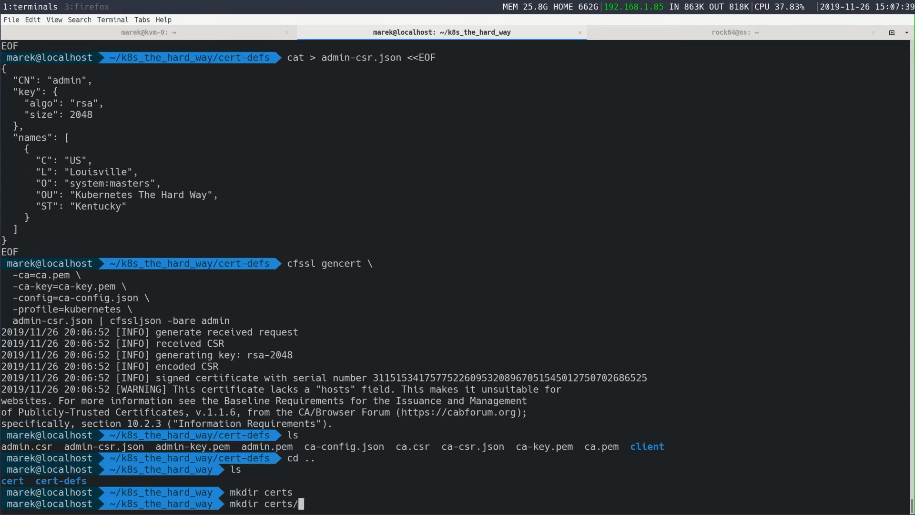
key("Return")
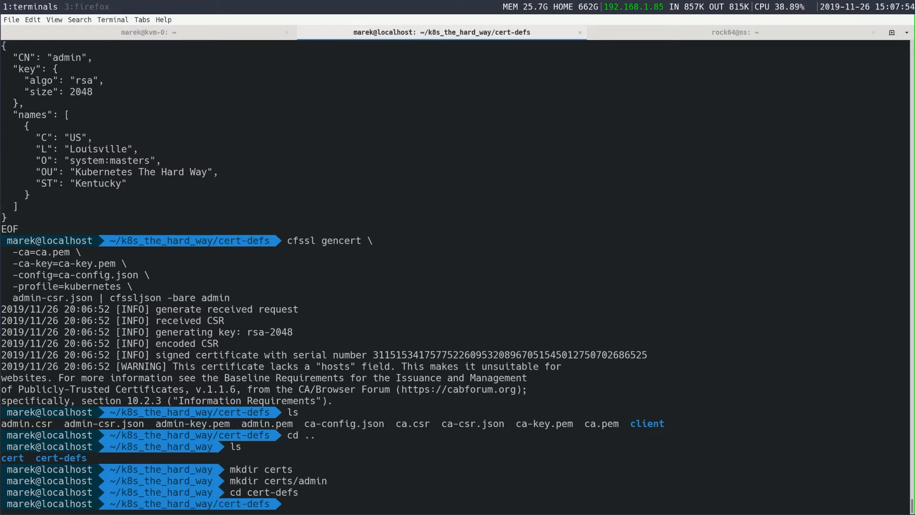
type("cp admin-key.pem")
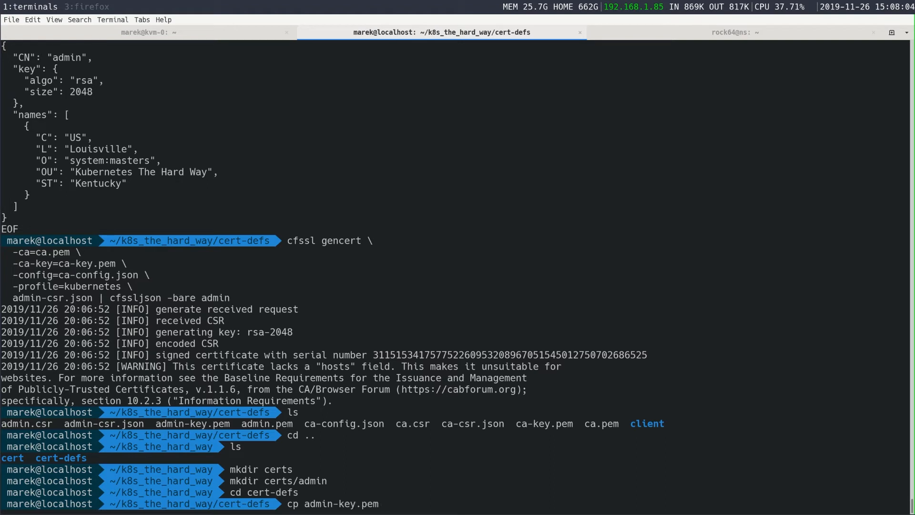
type("~/k8s_the_hard_way/certs/")
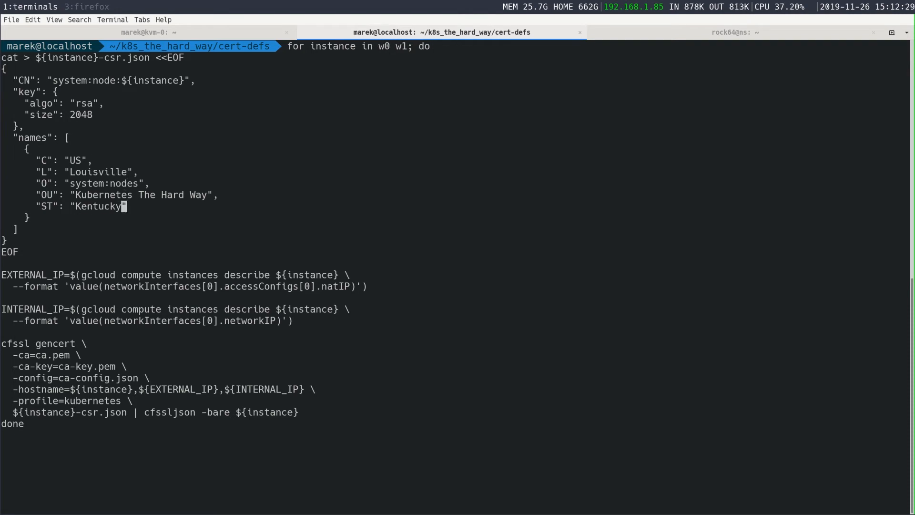
Run the w0/w1 worker certificate loop and scroll through its output
key("Return")
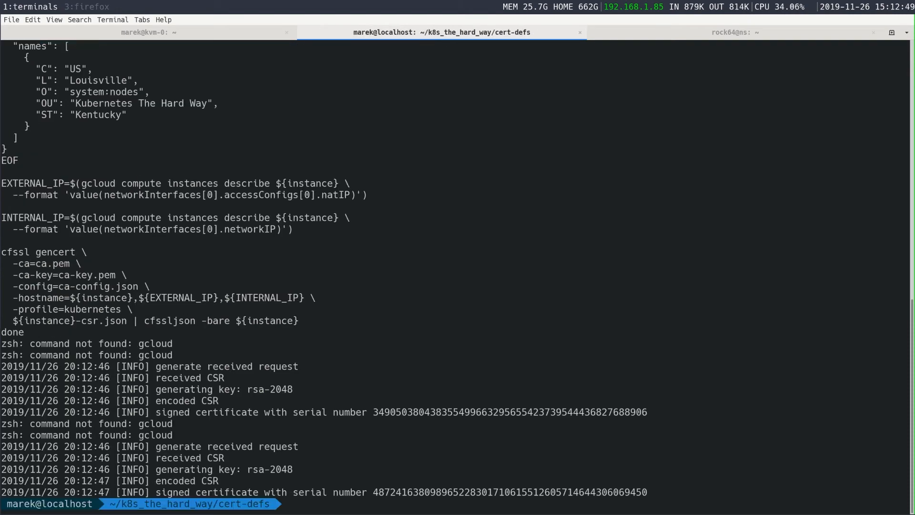
scroll("up", 3)
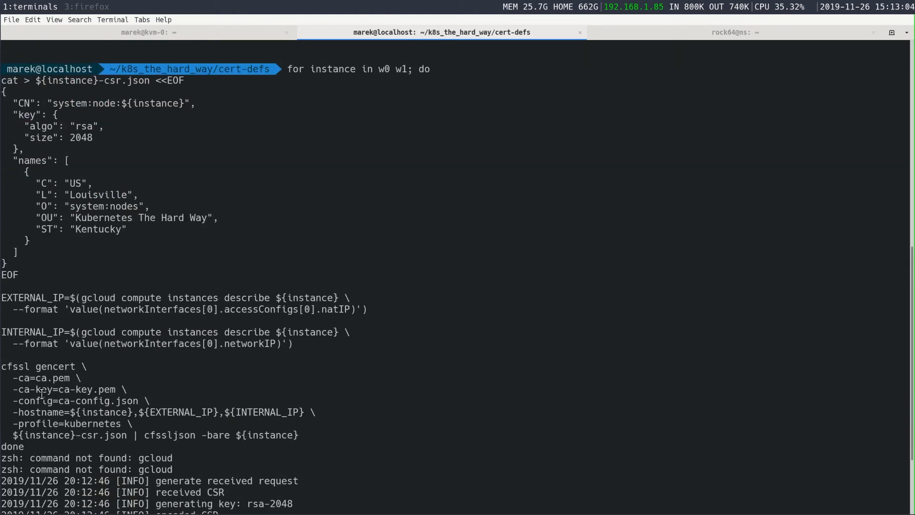
scroll("down", 3)
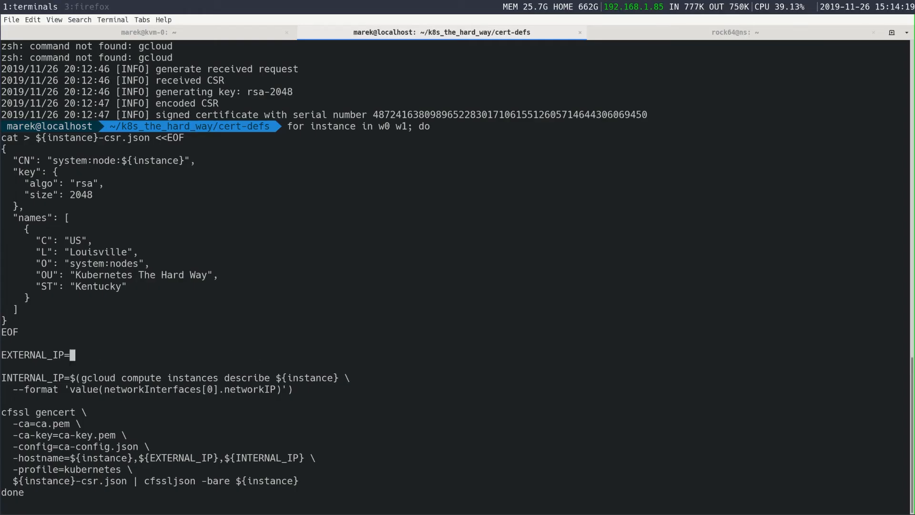
Check the virtualization host's network interfaces and addresses
left_click(771, 32)
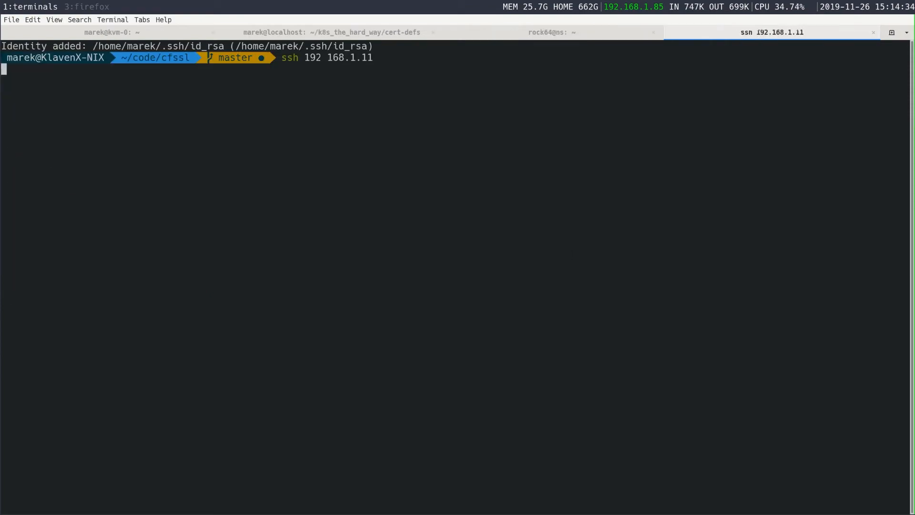
key("Return")
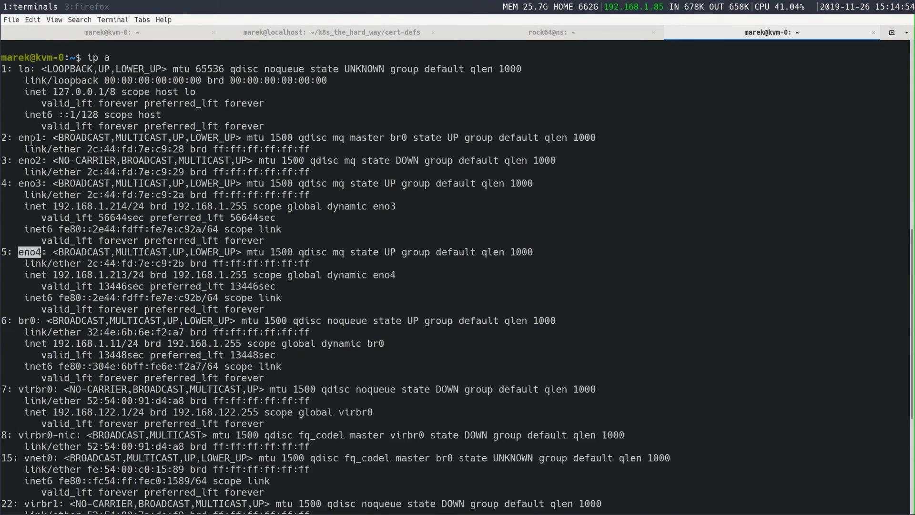
key("Return")
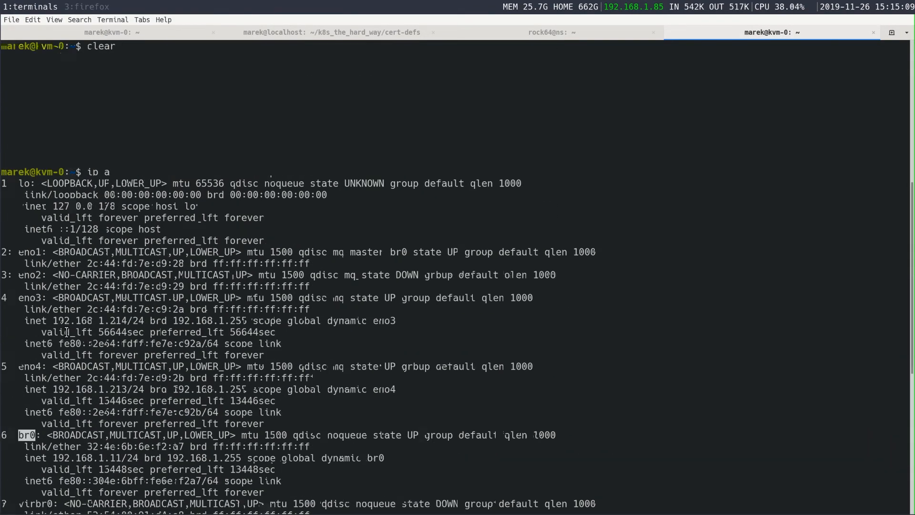
left_click(333, 32)
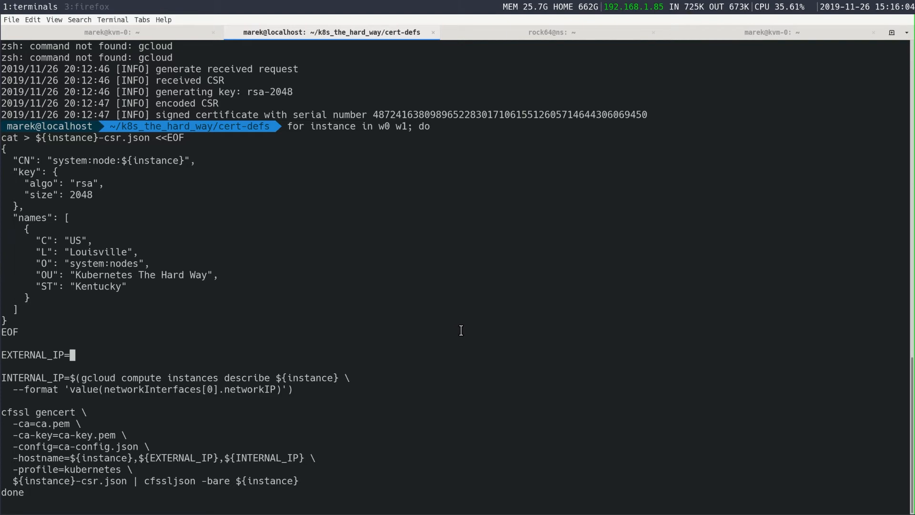
Edit the worker loop for w0/w1 names and 192.168.5.3x IPs, then run it
type("192.168.")
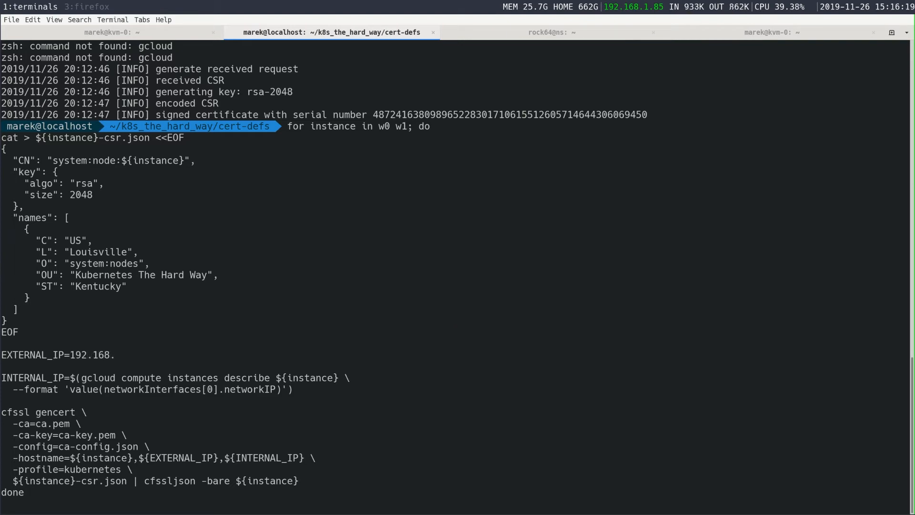
left_click(551, 32)
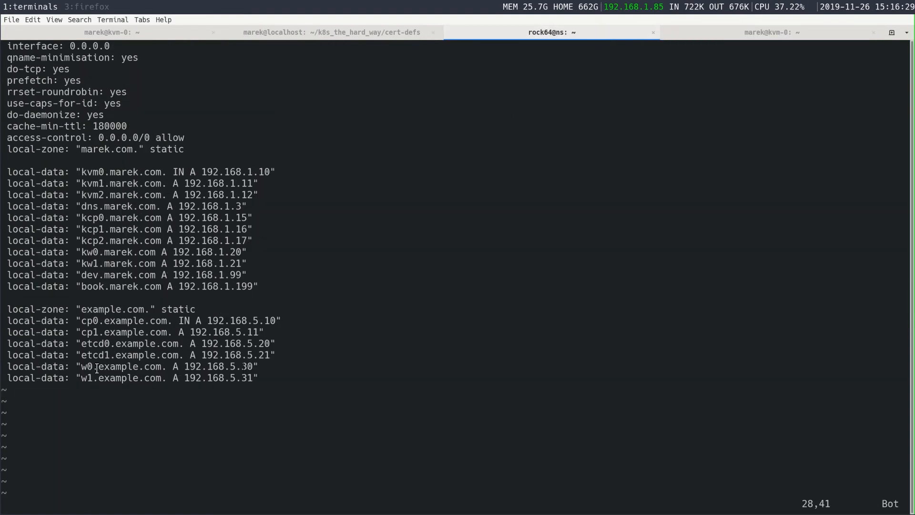
left_click(333, 32)
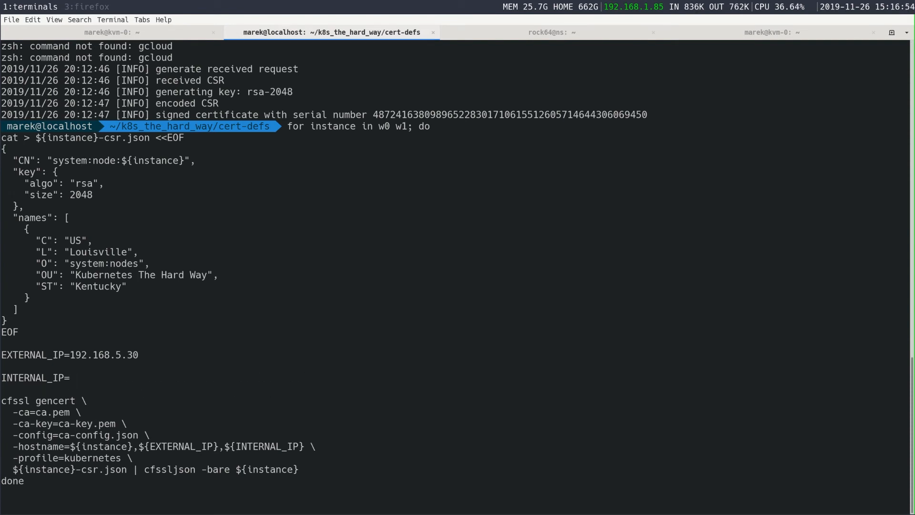
type("192.168.5.")
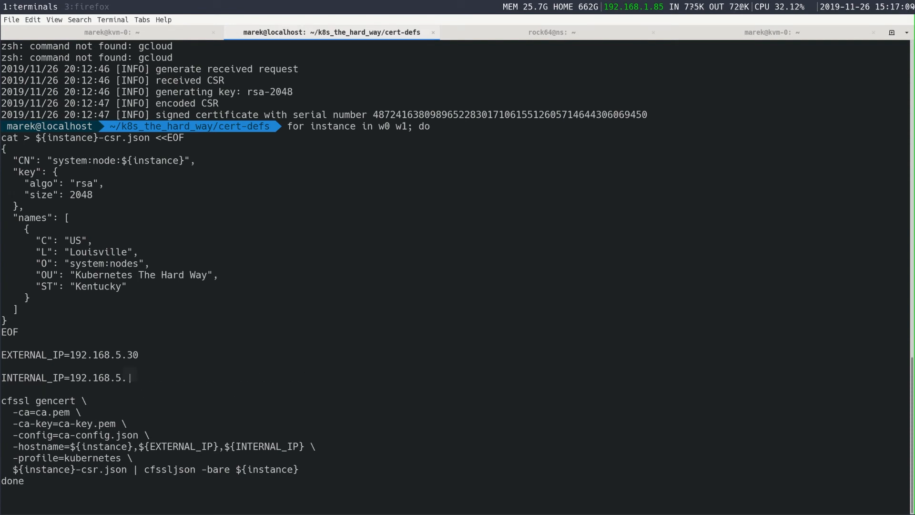
type("${foo}")
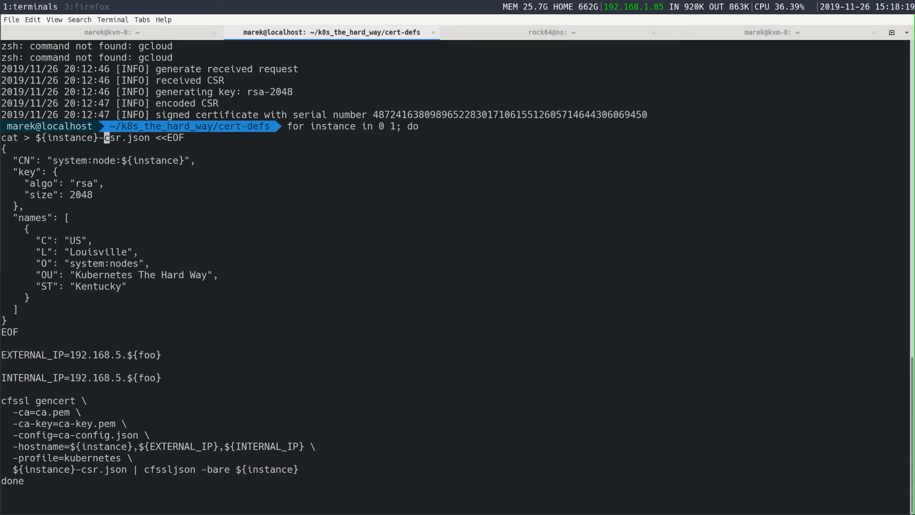
type("w")
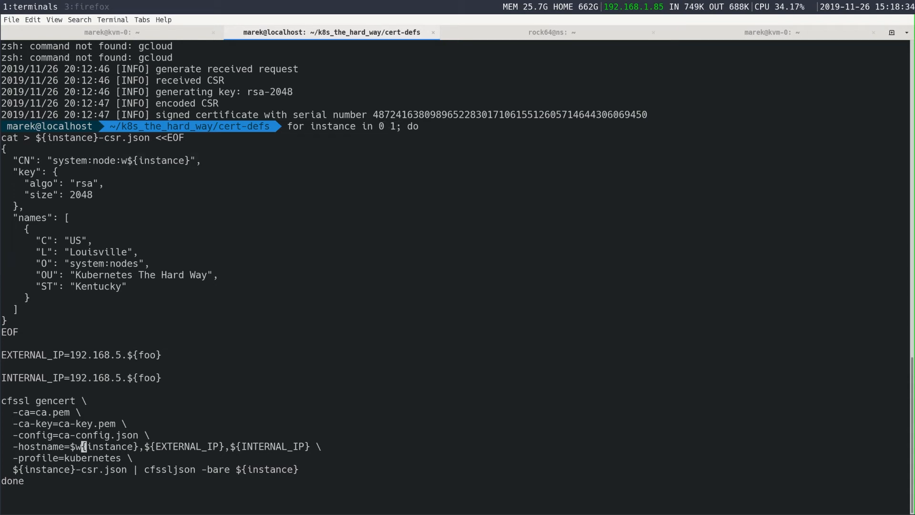
type("3")
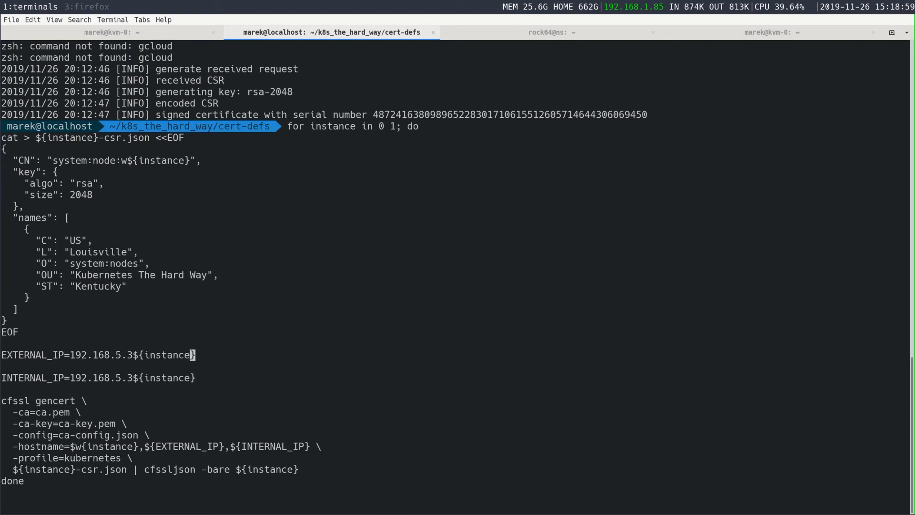
key("Return")
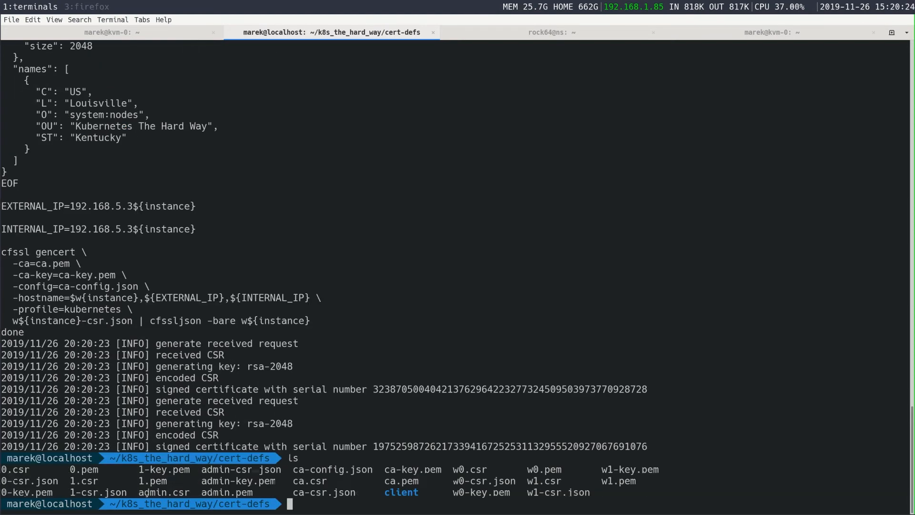
Copy w0-key.pem into ~/k8s_the_hard_way/certs/clients/
double_click(469, 469)
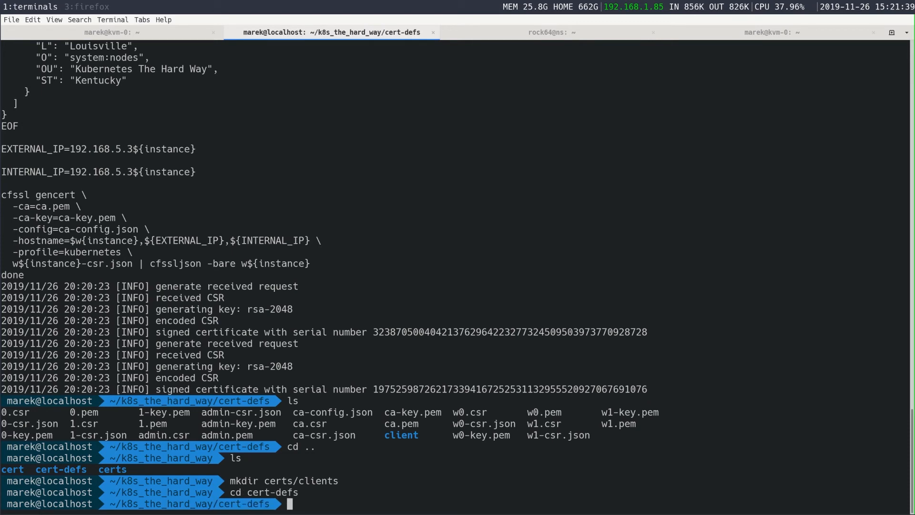
type("cp w0-key.pem ~/k8s_the_hard_way/certs/clients/")
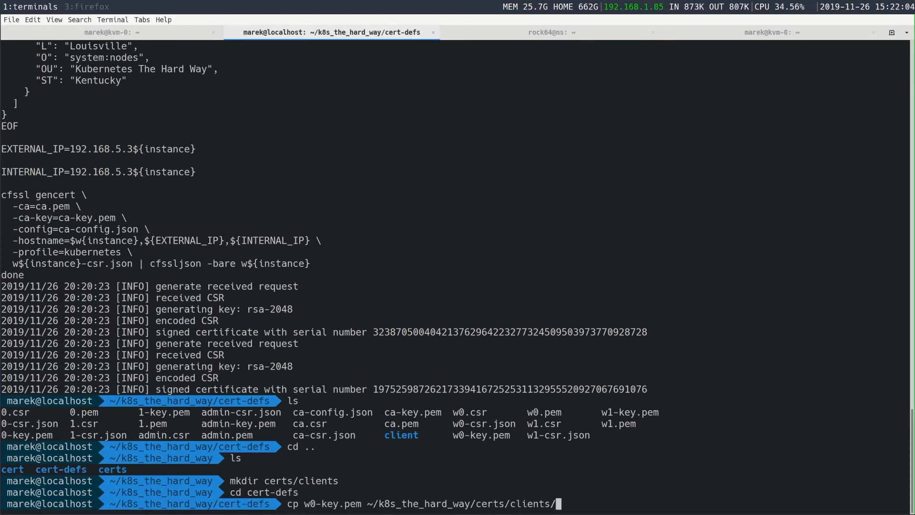
key("Return")
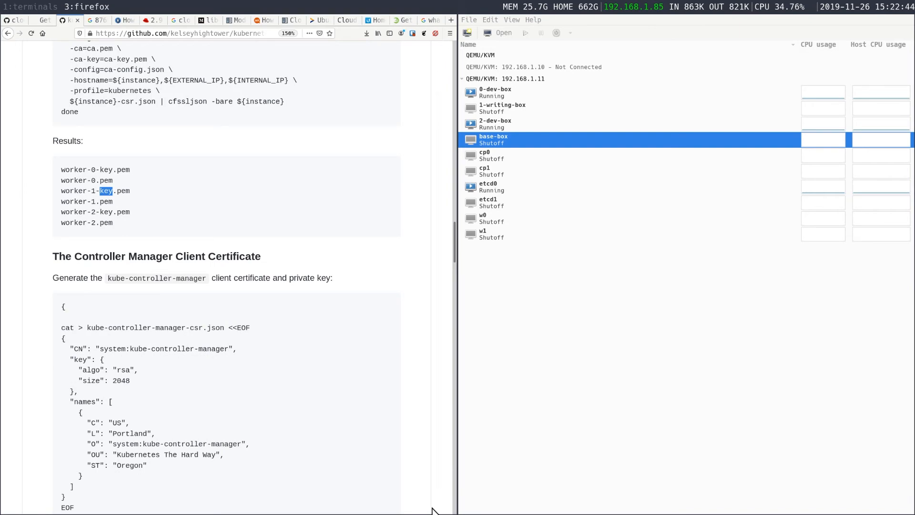
Copy kube-controller-manager.pem into ~/k8s_the_hard_way and scroll to The Kube Proxy Client Certificate
scroll("down", 3)
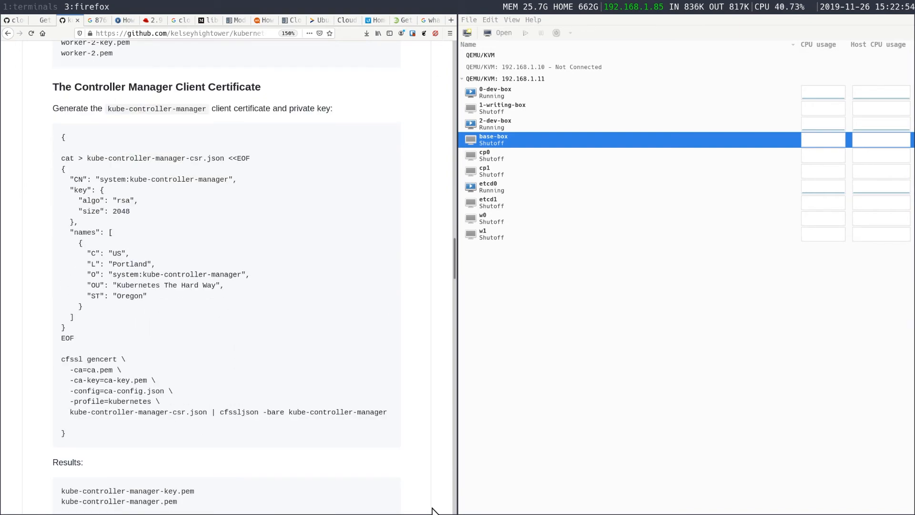
mouse_move(145, 198)
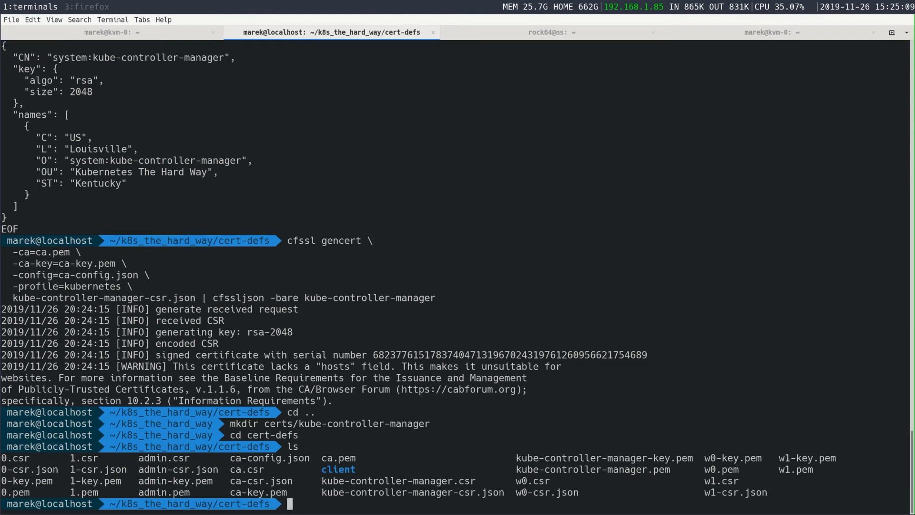
type("cp kube-controller-manager.pem ~/k8s_the_hard_way/")
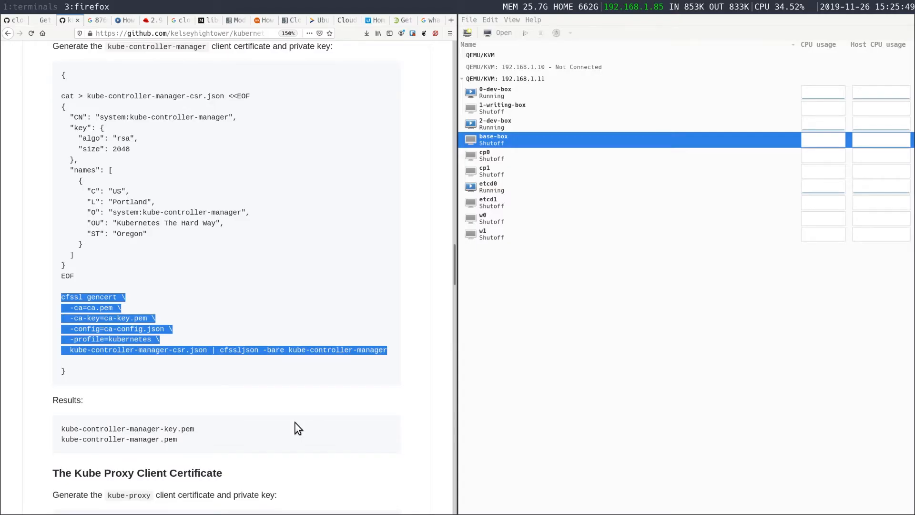
scroll("down", 3)
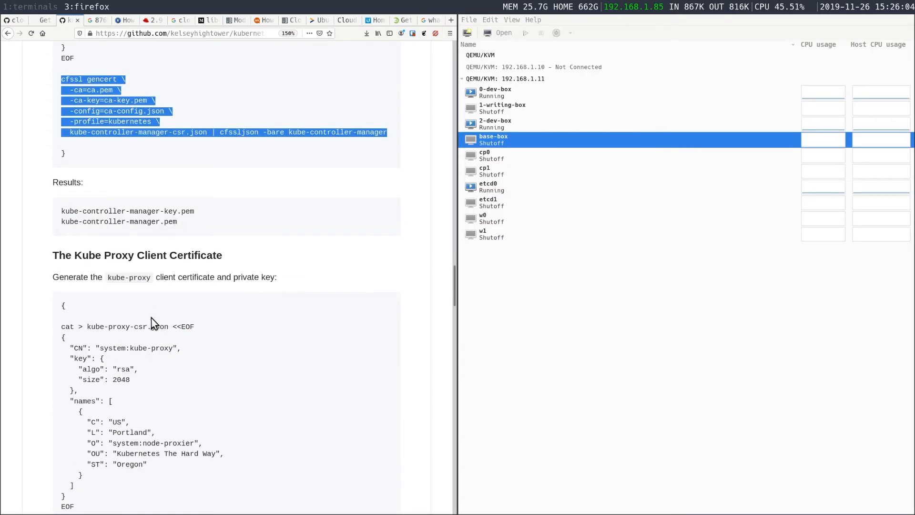
scroll("down", 3)
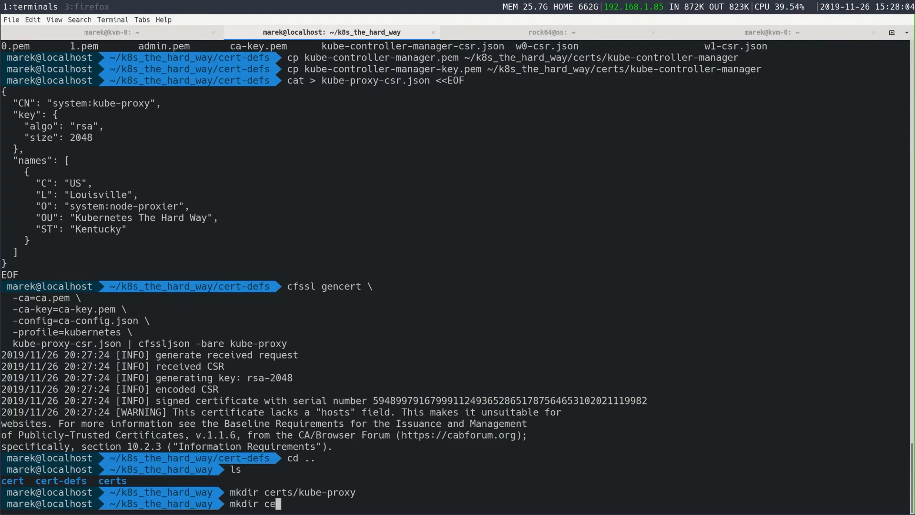
Complete the kube-proxy copy and change into the ~/k8s_the_hard_way/certs/kube-proxy folder
key("Return")
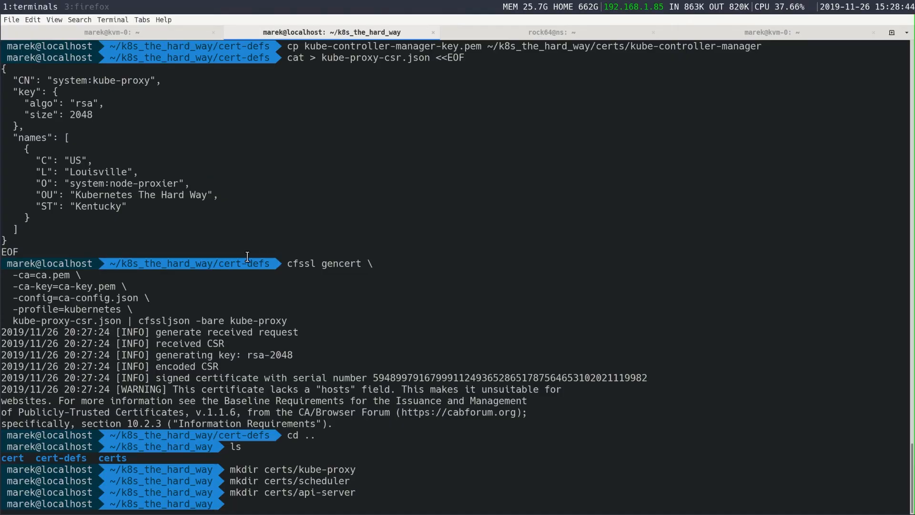
type("cd cert-defs")
type("cp kube-proxy-key.pem")
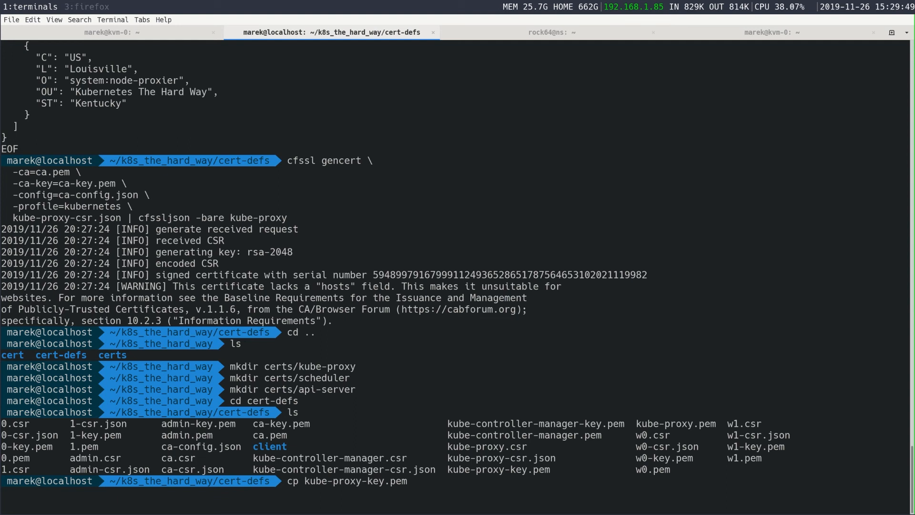
type("~/k8s_the_hard_way/certs/kub")
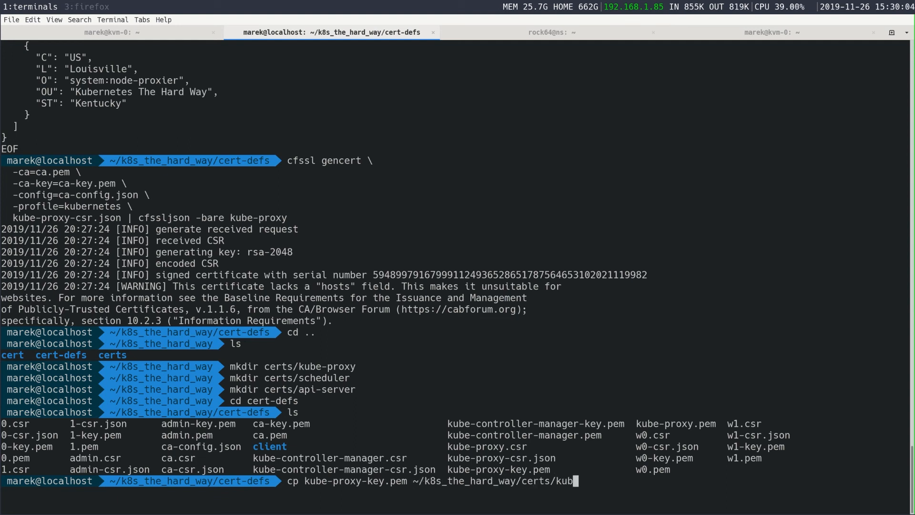
key("Return")
type("ls")
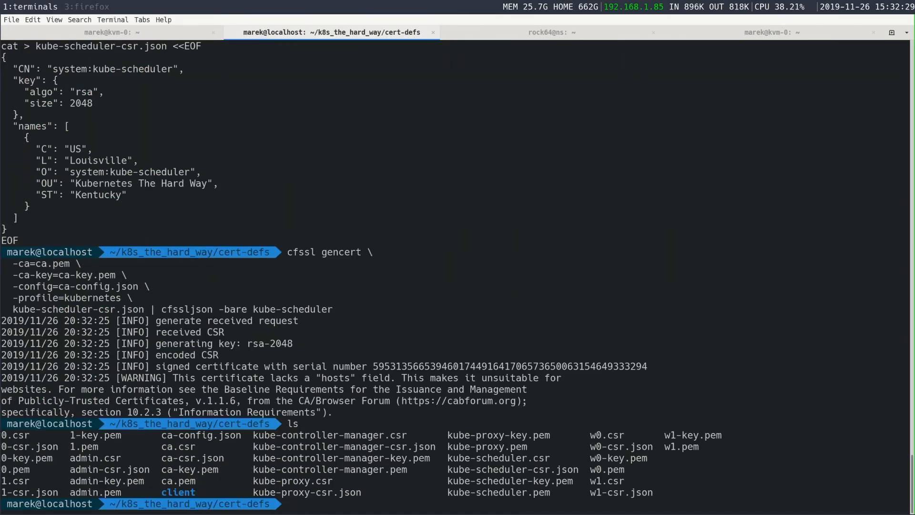
Enter the command copying kube-scheduler.pem into ~/k8s_the_hard_way/certs/
type("cp kube-scheduler.pem ~/")
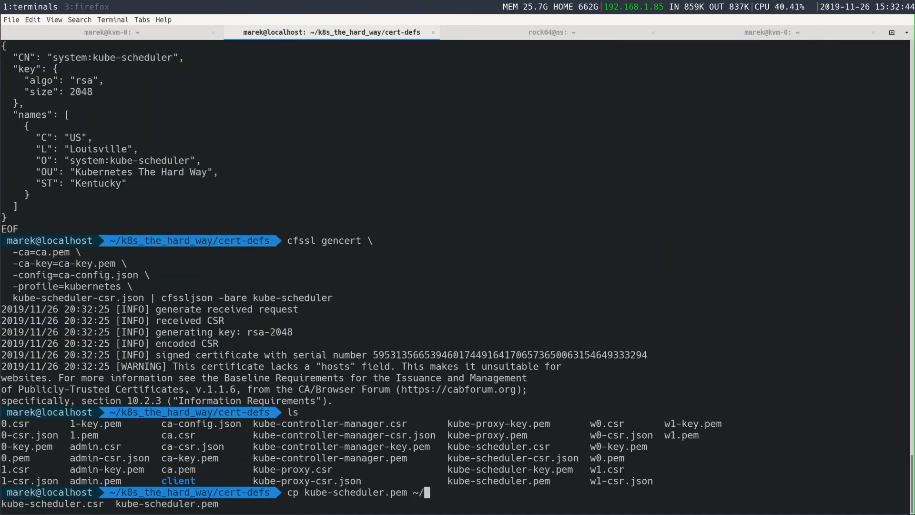
type("k8s_the_hard_way/certs/scheduler")
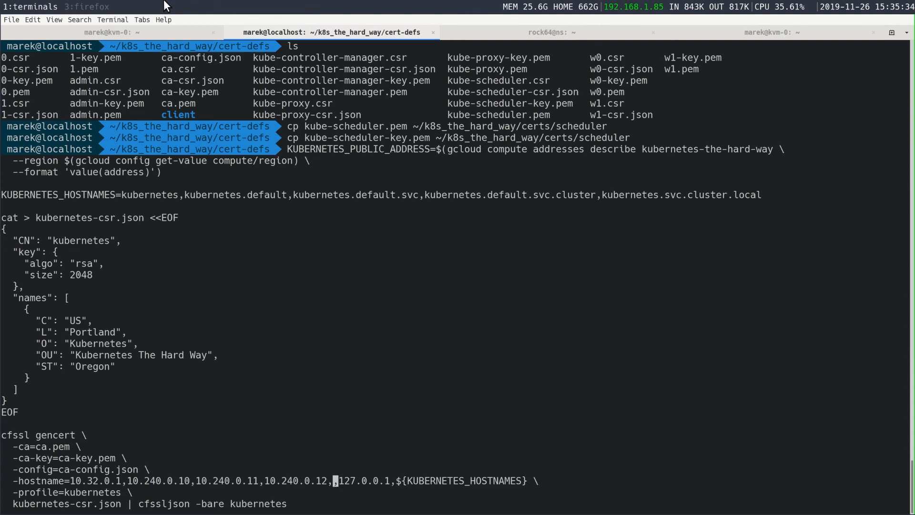
Fill -hostname with 192.168.5.x addresses and cp1 names, then sign the API server certificate
type("192.168.5.")
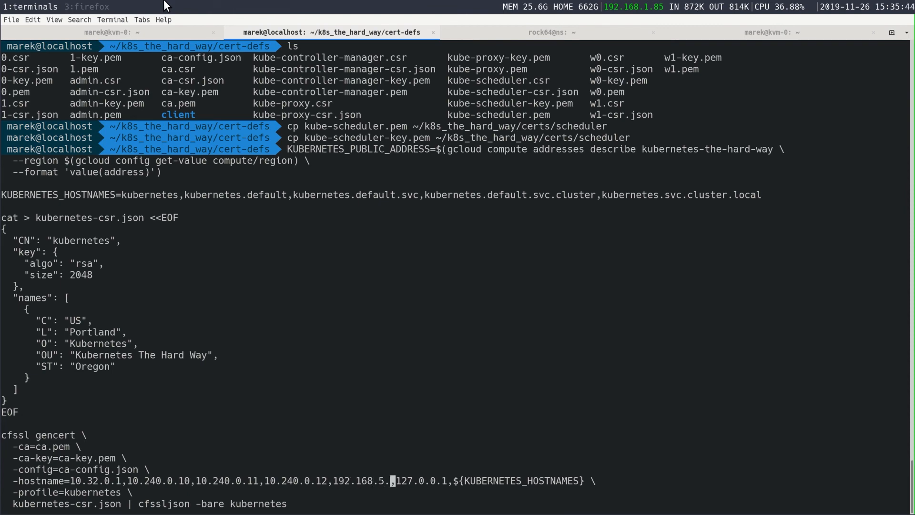
type("0")
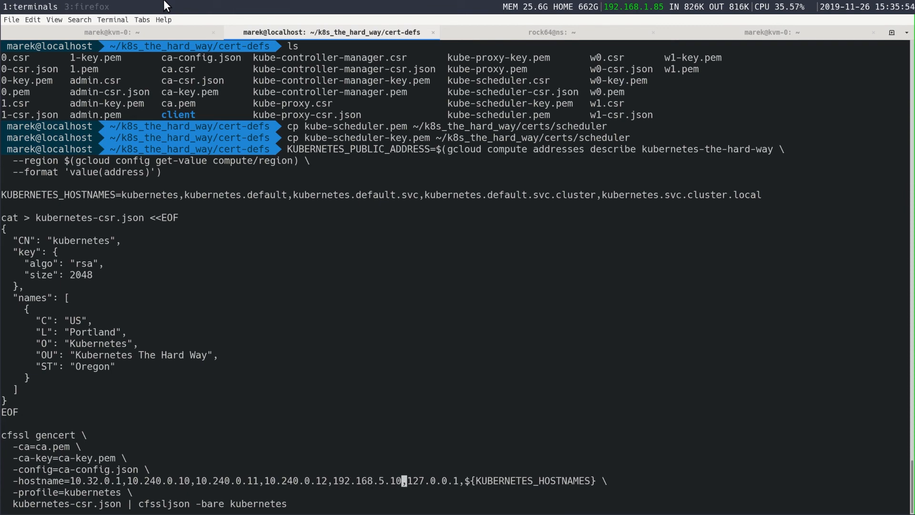
left_click(551, 32)
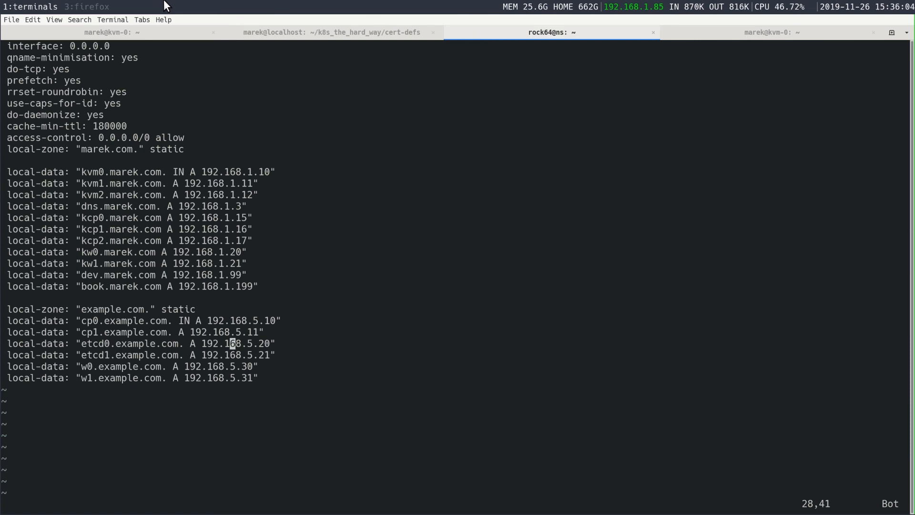
left_click(333, 32)
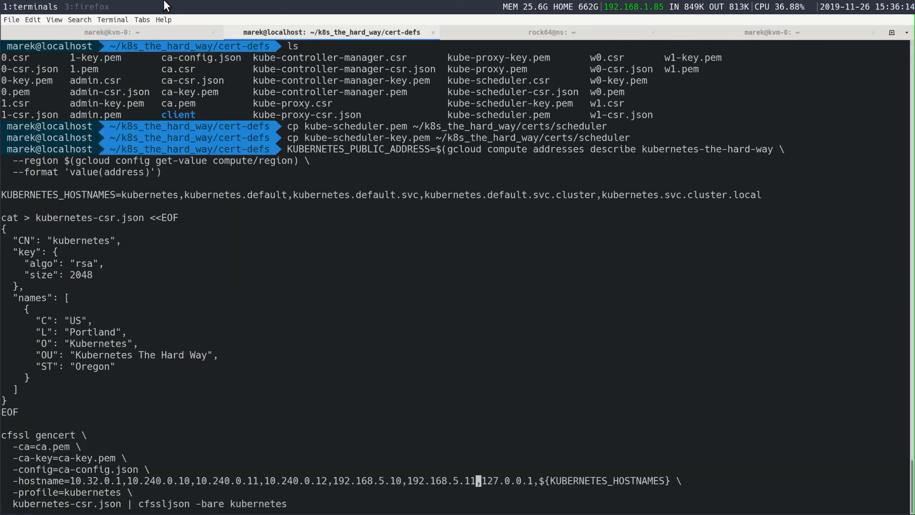
type("cp1.example.com")
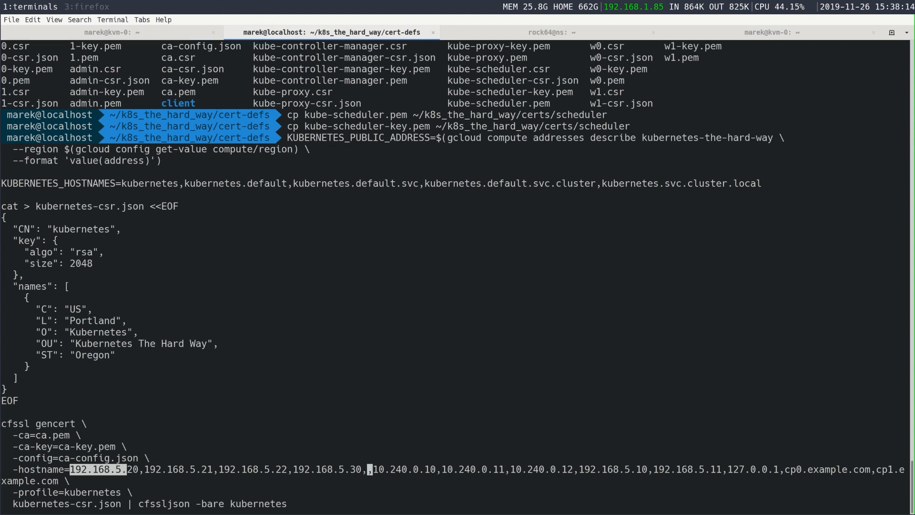
type("192.168.5.31,192.168.5.32,")
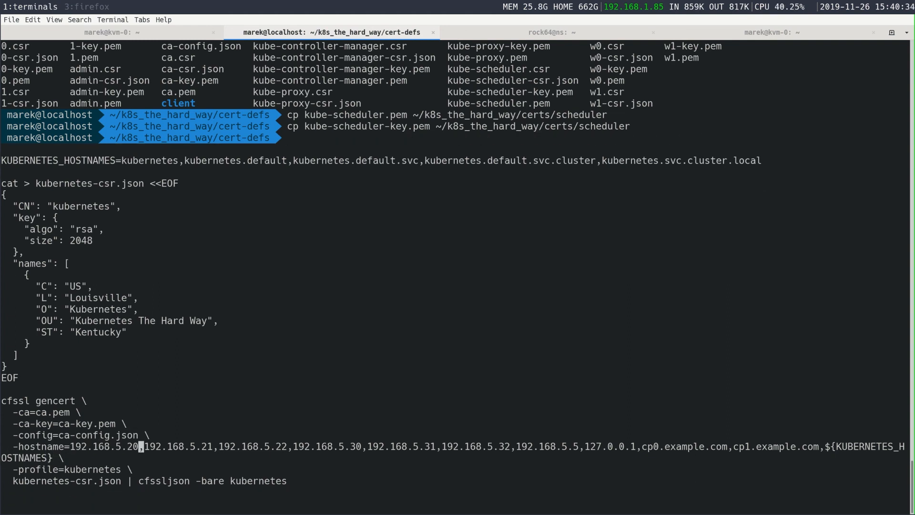
key("Return")
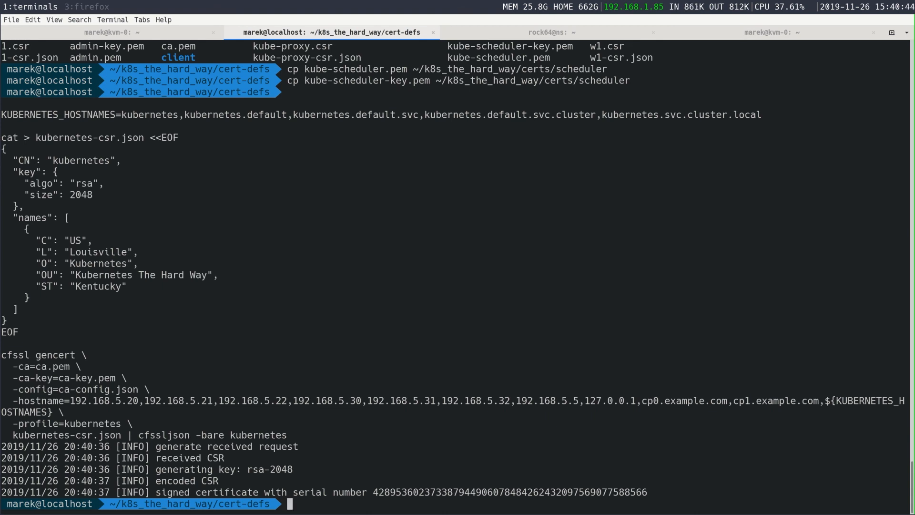